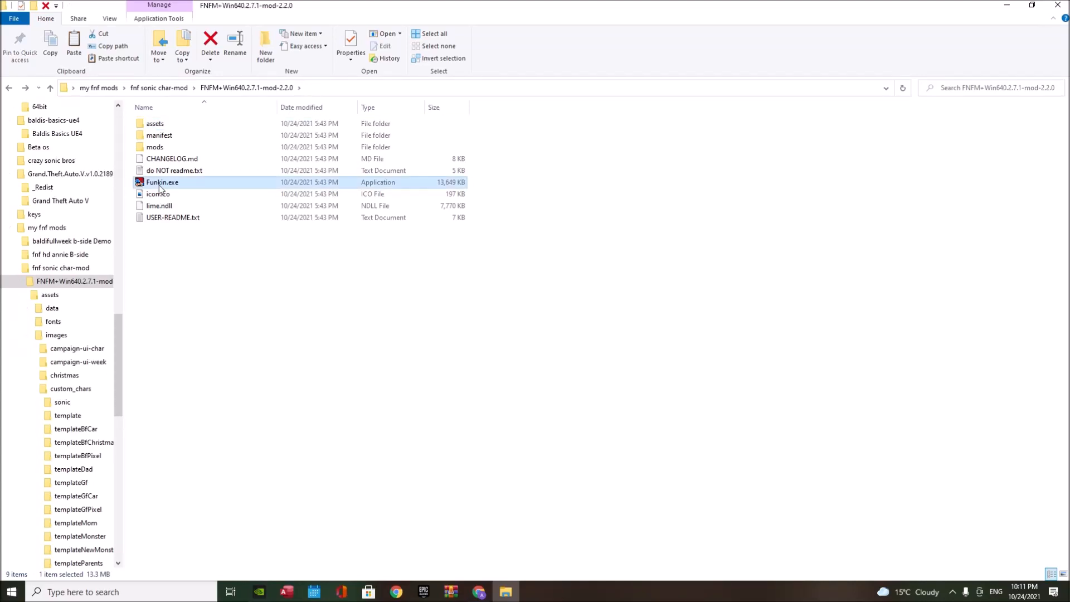
# - Browse the mod's assets > images > custom_ui and dialog_boxes folders
pyautogui.doubleClick(155, 124)
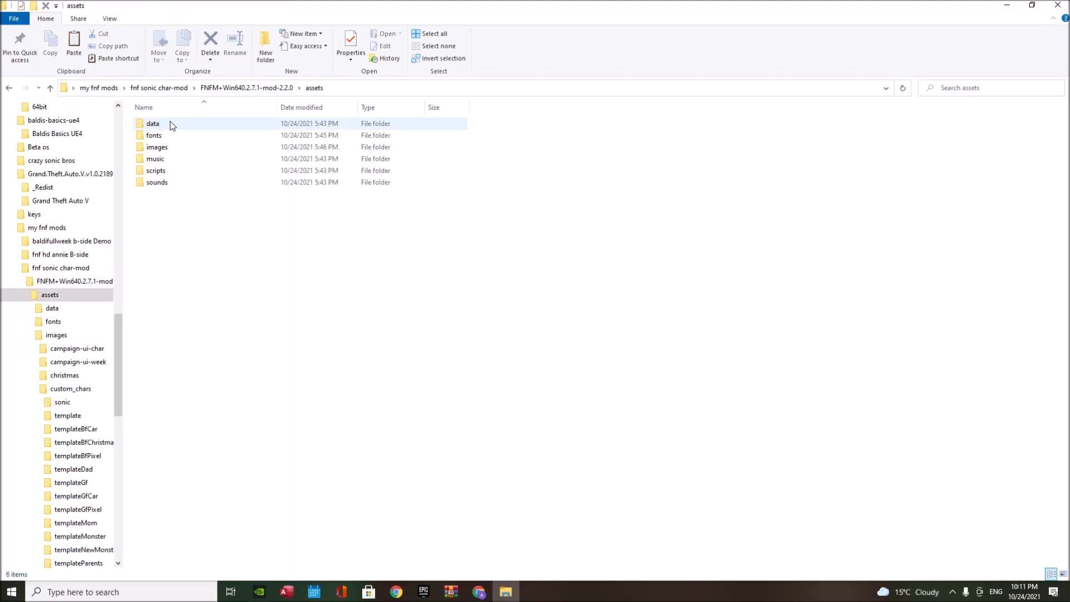
pyautogui.click(156, 147)
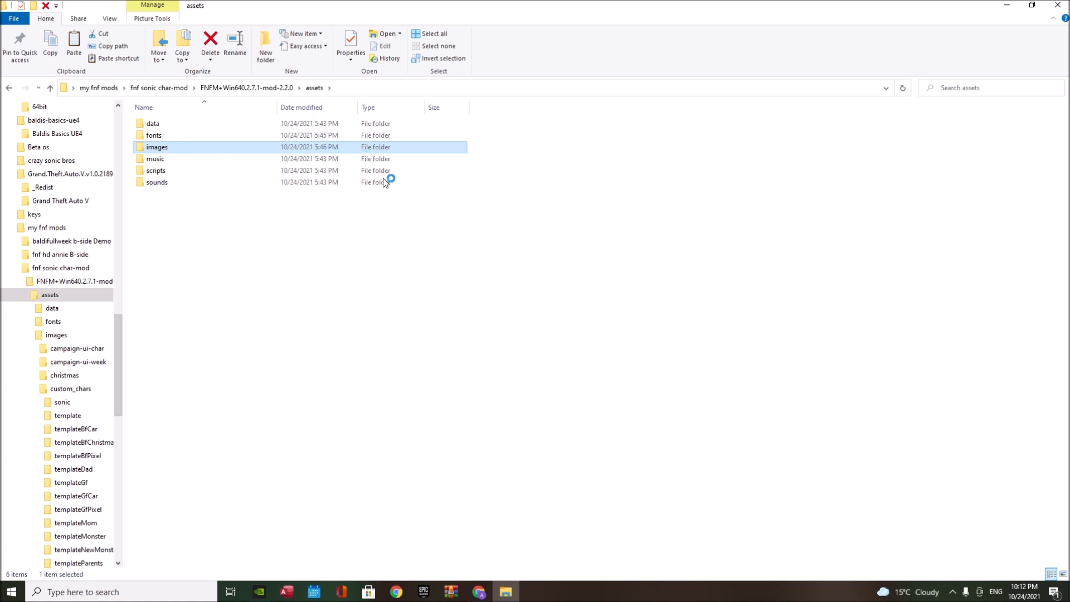
pyautogui.doubleClick(156, 146)
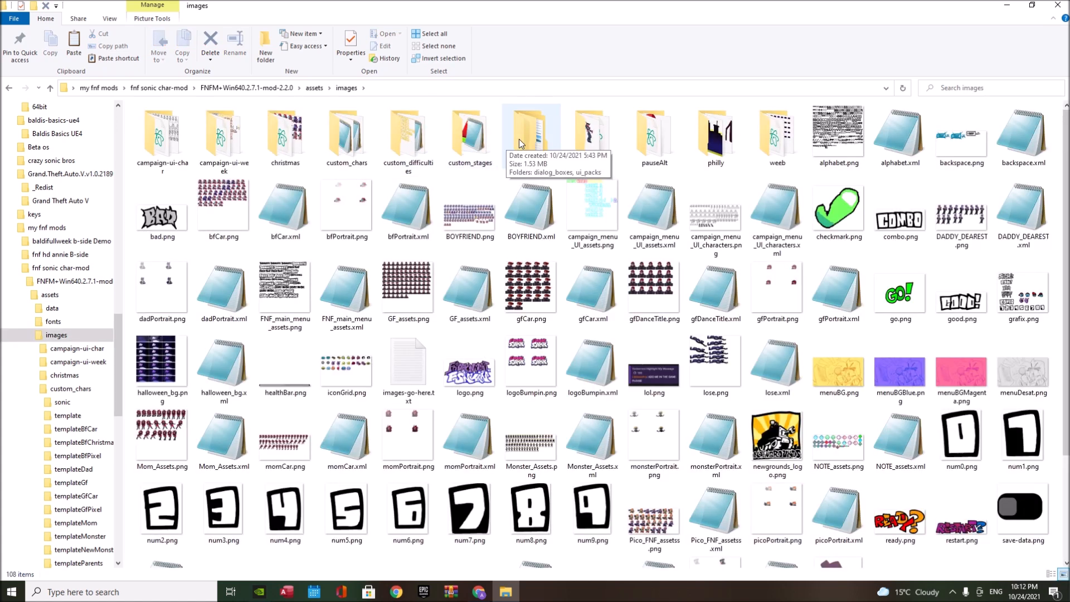
pyautogui.doubleClick(532, 127)
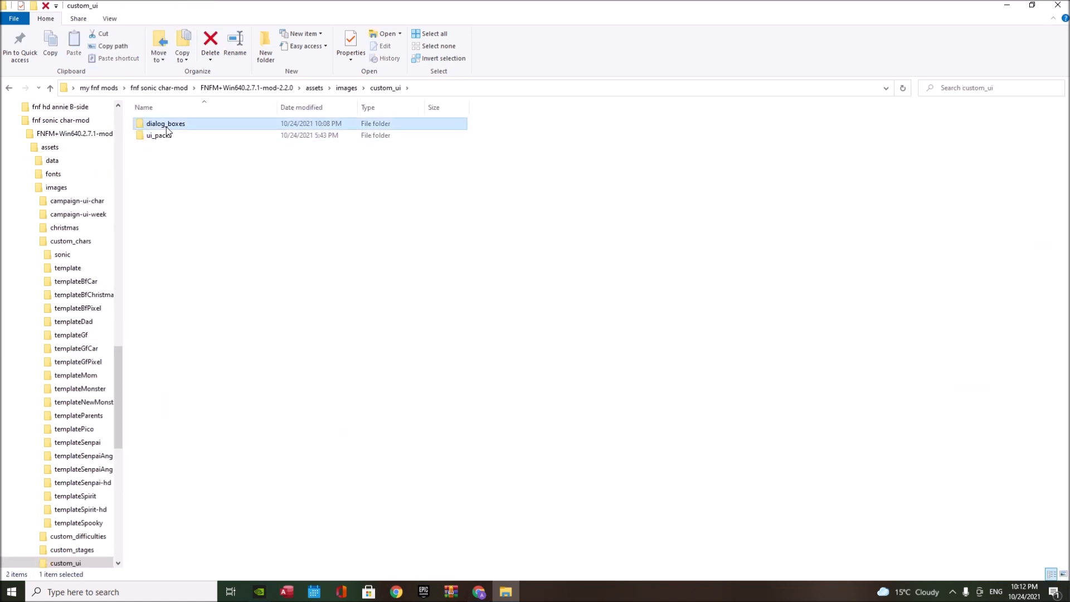
pyautogui.doubleClick(166, 124)
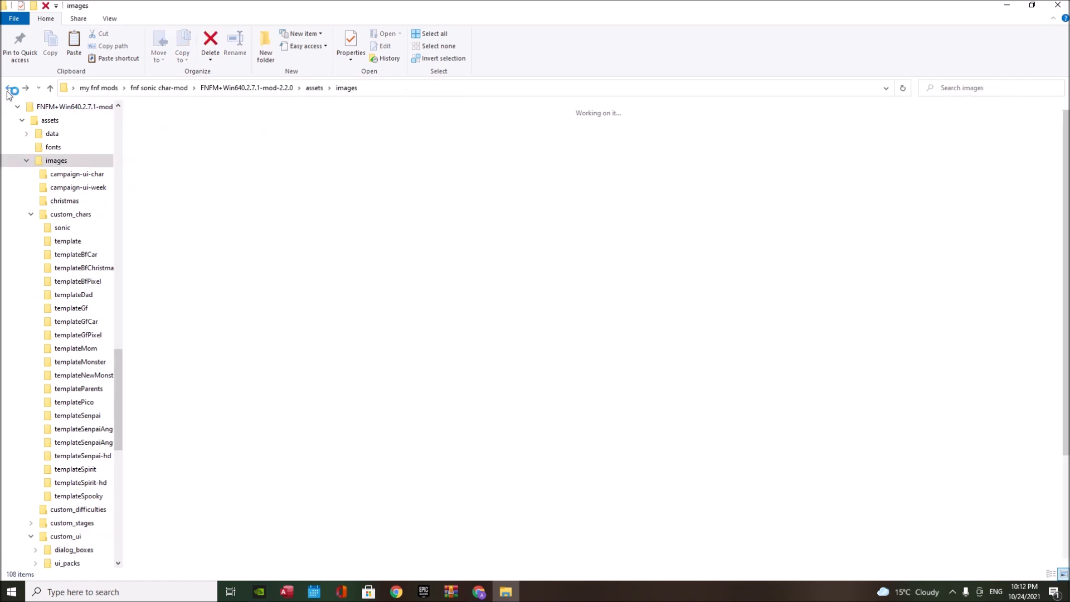
# - Return to the FNFM folder, launch Funkin.exe, play a song as Sonic, then quit
pyautogui.click(9, 87)
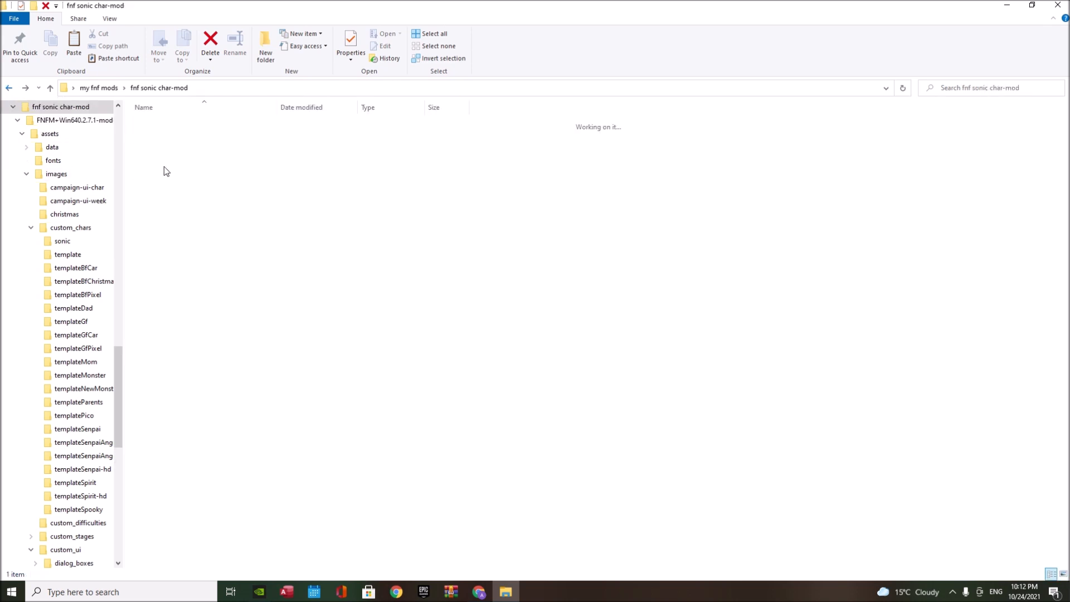
pyautogui.click(49, 87)
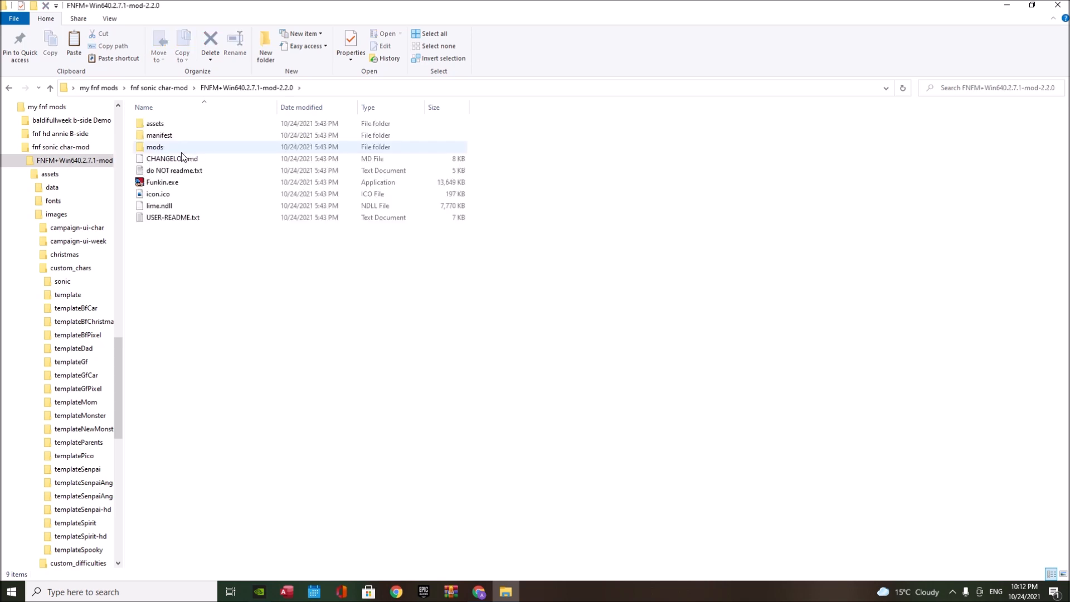
pyautogui.click(162, 182)
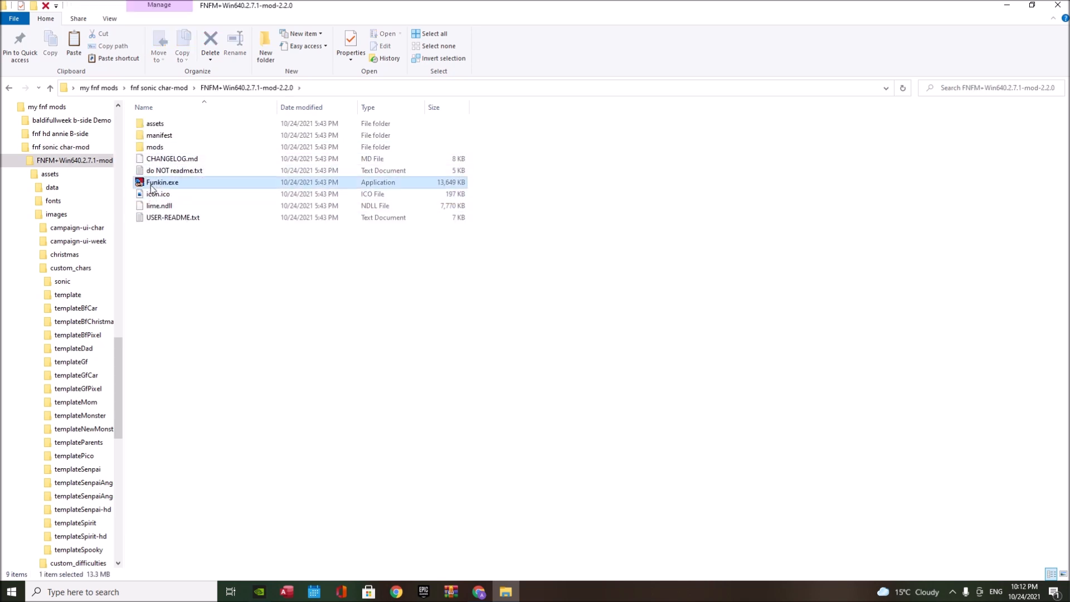
pyautogui.doubleClick(162, 182)
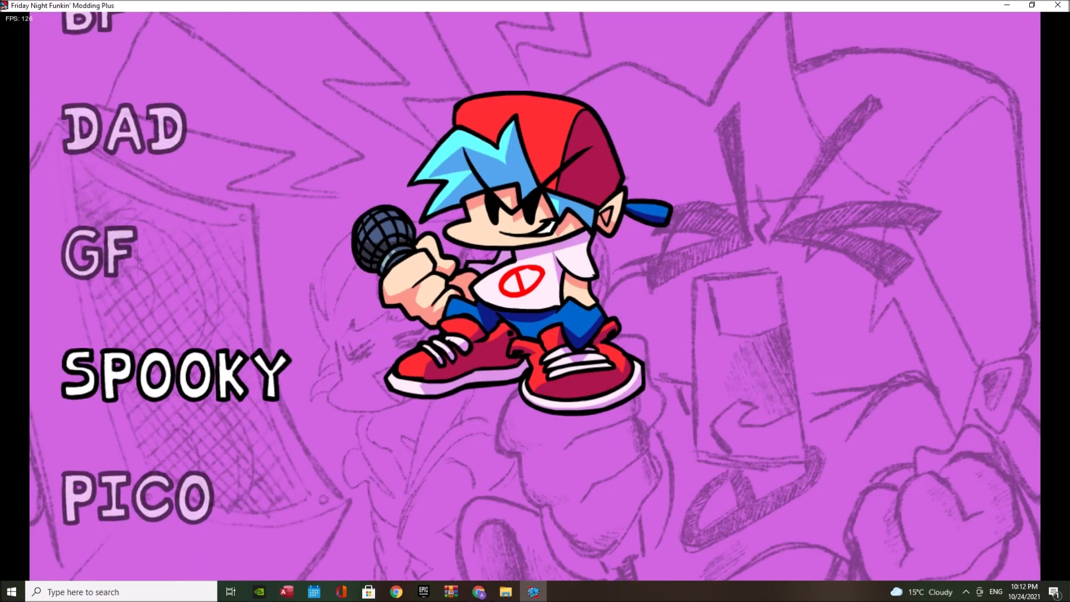
pyautogui.scroll(-3)
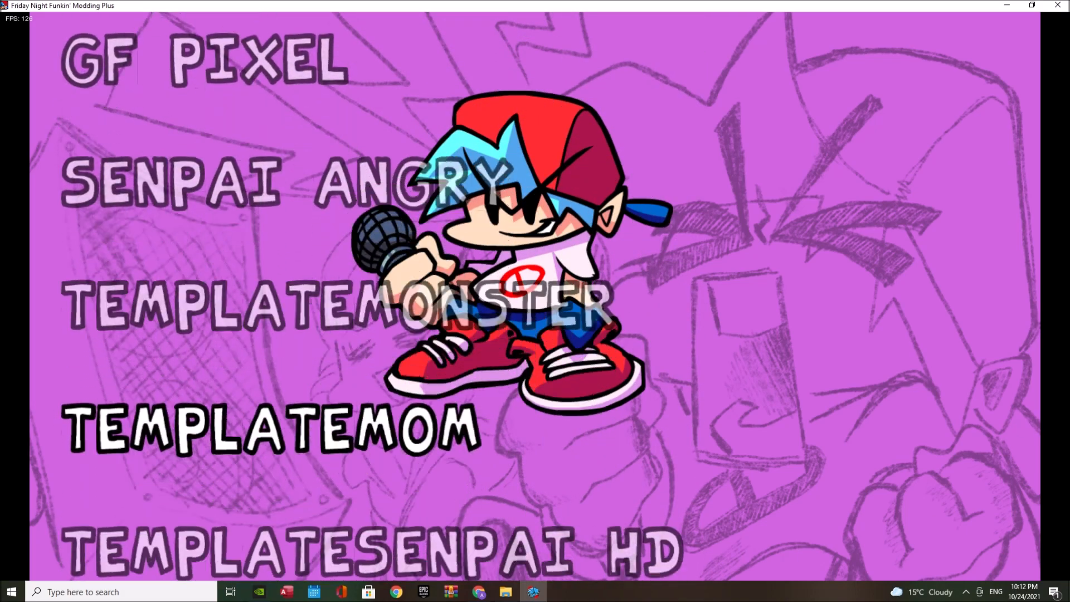
pyautogui.scroll(-3)
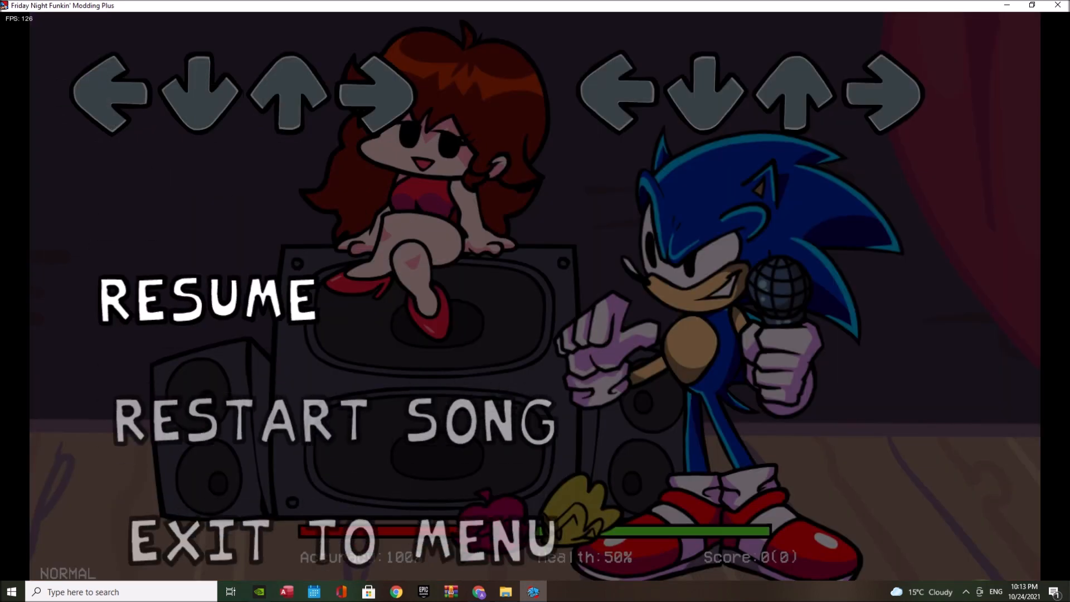
pyautogui.click(204, 300)
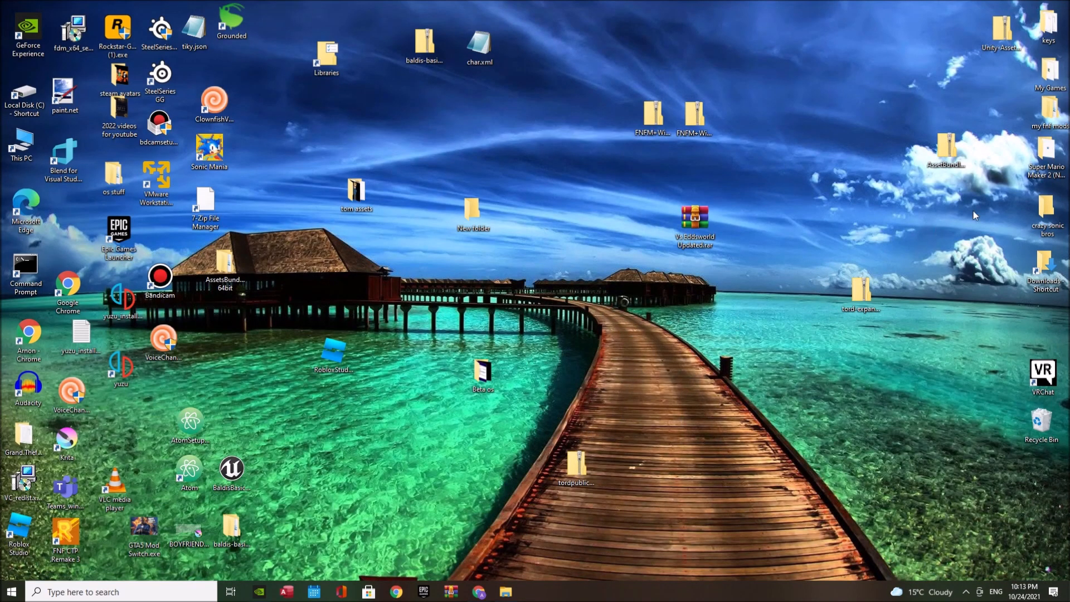
pyautogui.moveTo(629, 422)
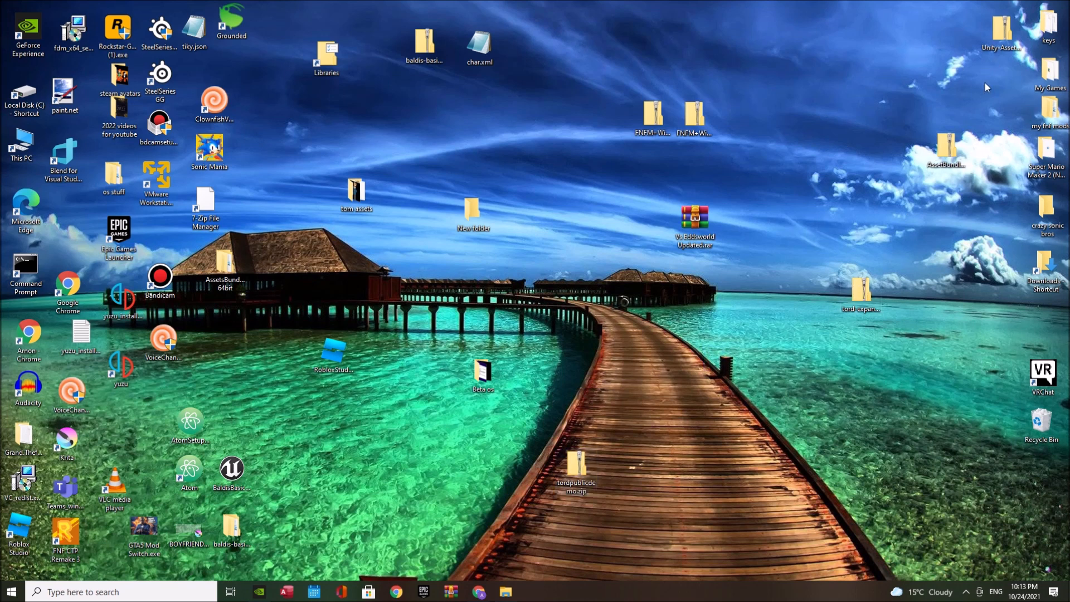
# - Select desktop icons like baldis-basics-ue4 and New folder and drag them into a bottom row
pyautogui.click(423, 51)
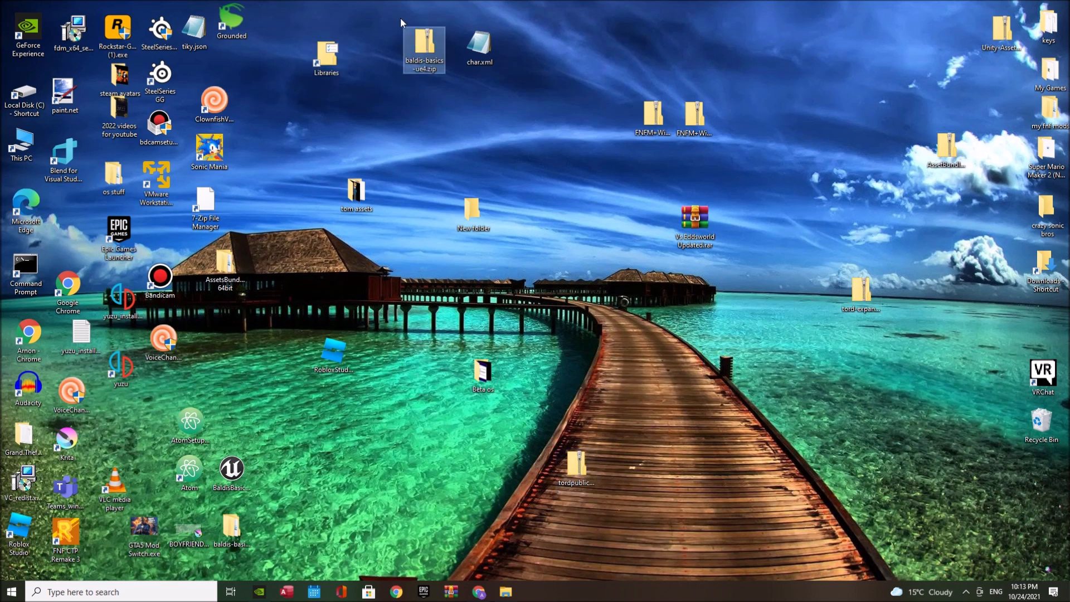
pyautogui.click(569, 225)
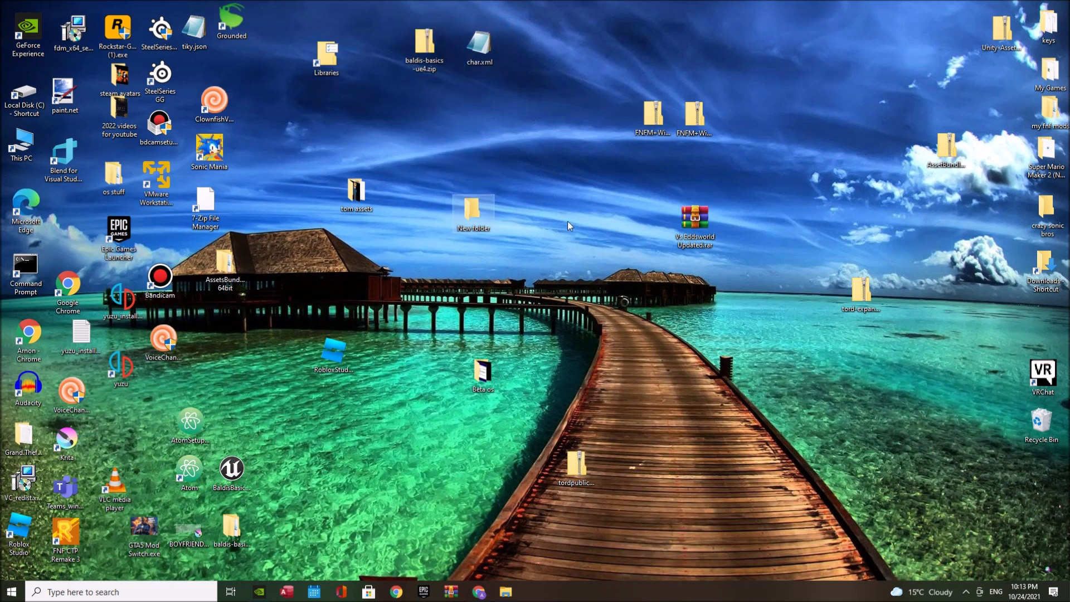
pyautogui.moveTo(355, 198); pyautogui.dragTo(381, 157)
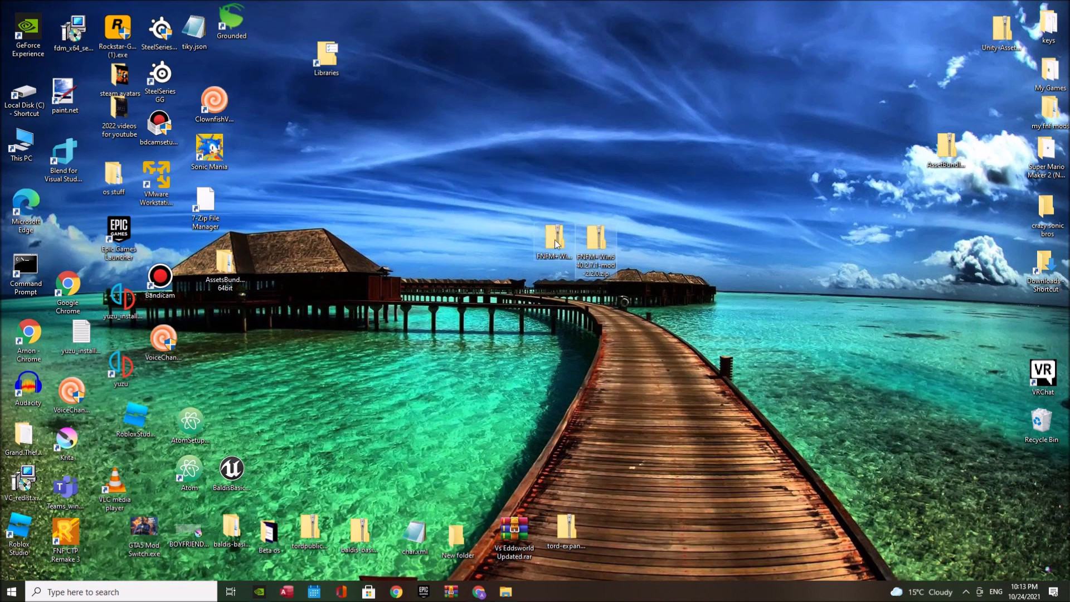
pyautogui.moveTo(599, 250)
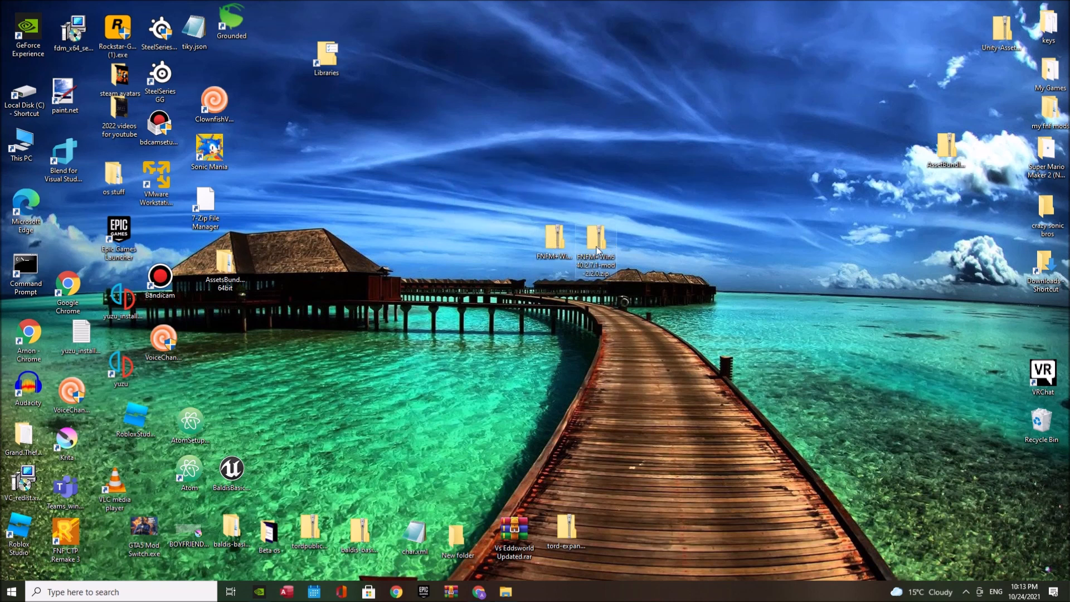
# - Extract the regular FNFM mod archive to the Desktop
pyautogui.doubleClick(595, 239)
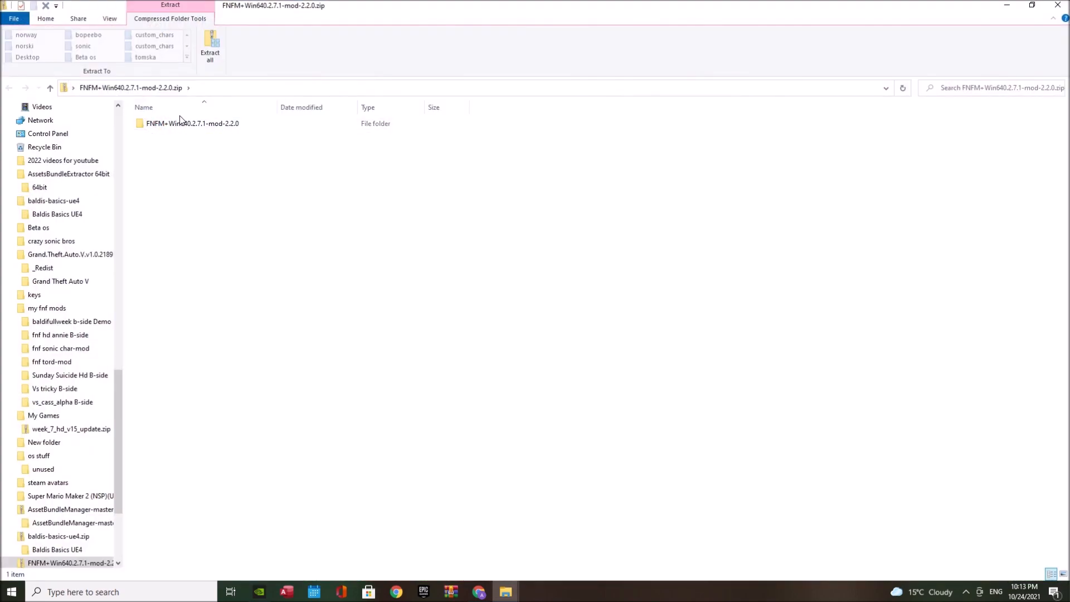
pyautogui.doubleClick(193, 122)
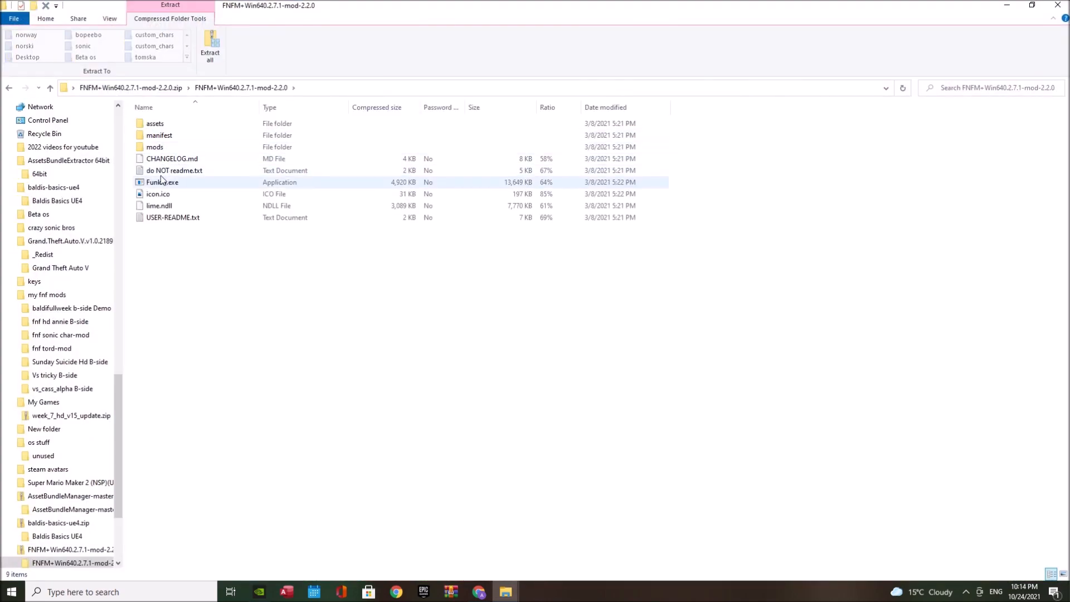
pyautogui.click(210, 48)
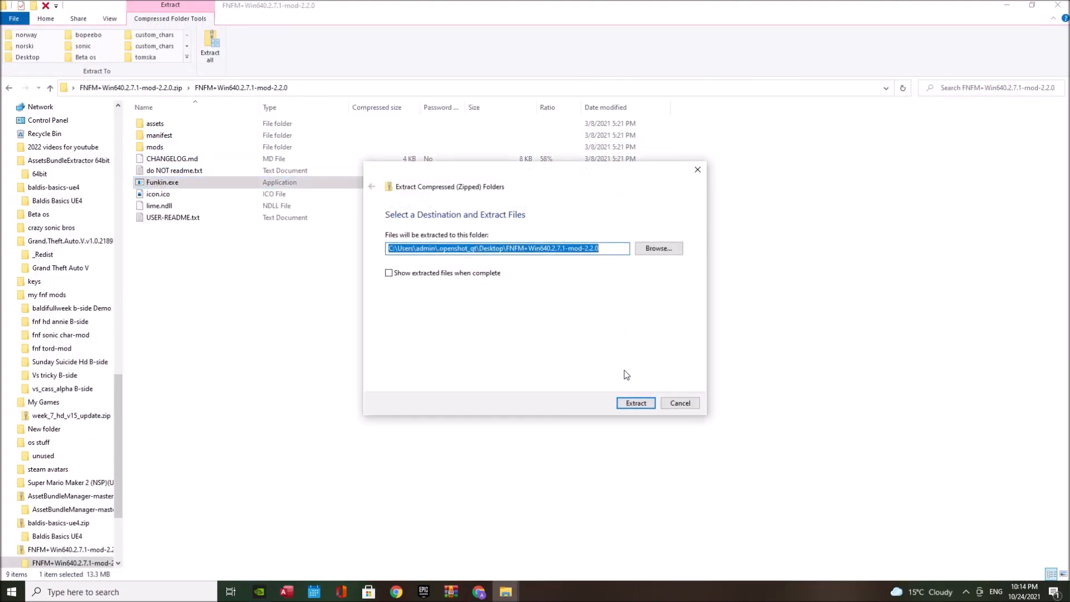
pyautogui.click(634, 402)
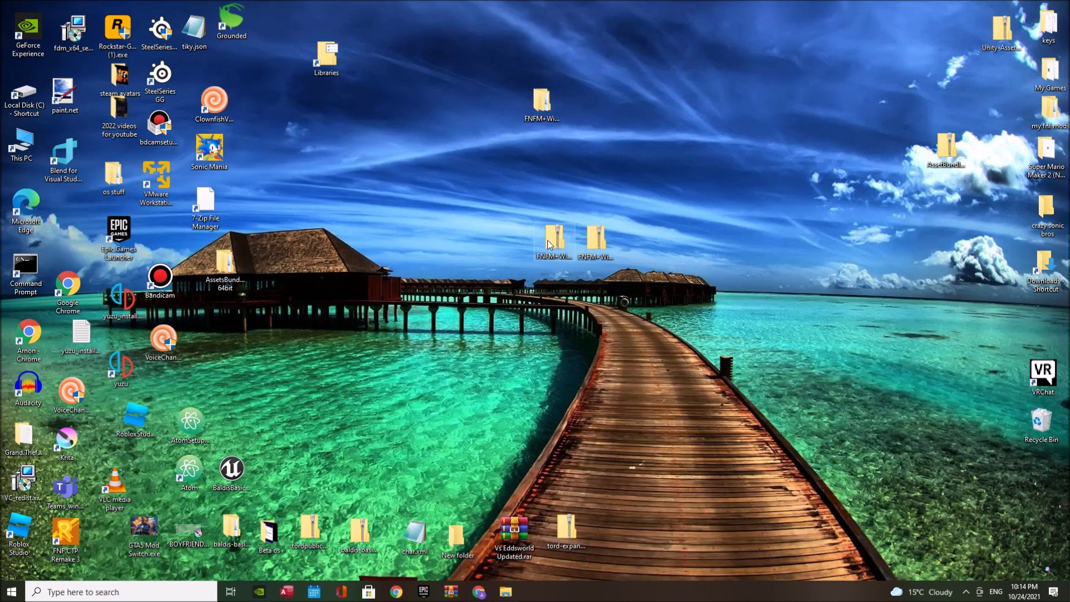
# - Extract all files of the PATCHVER archive after trying to run Funkin.exe inside it
pyautogui.doubleClick(553, 242)
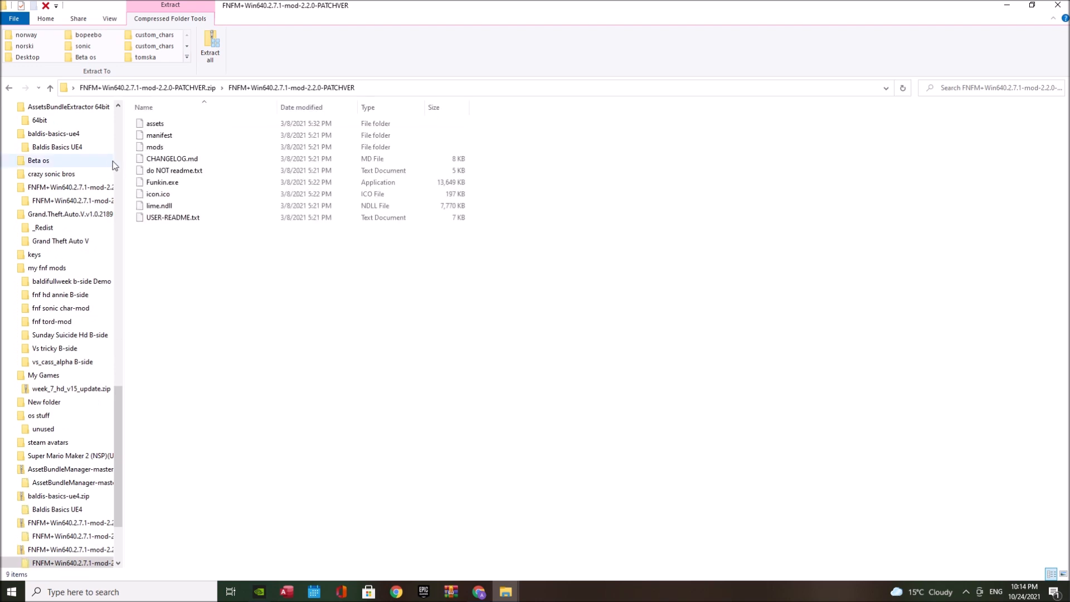
pyautogui.doubleClick(162, 182)
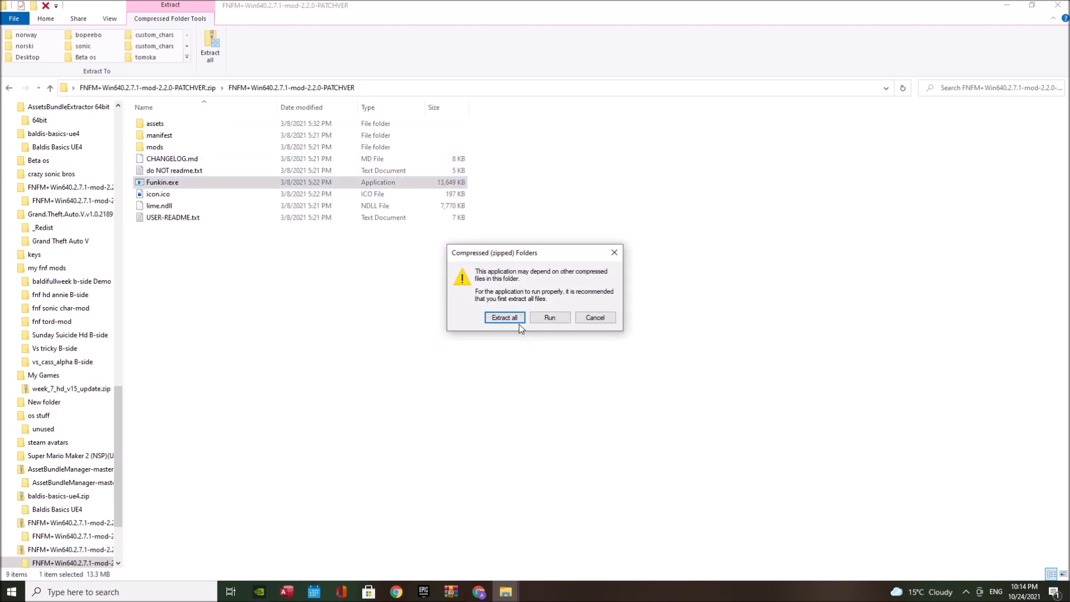
pyautogui.click(504, 317)
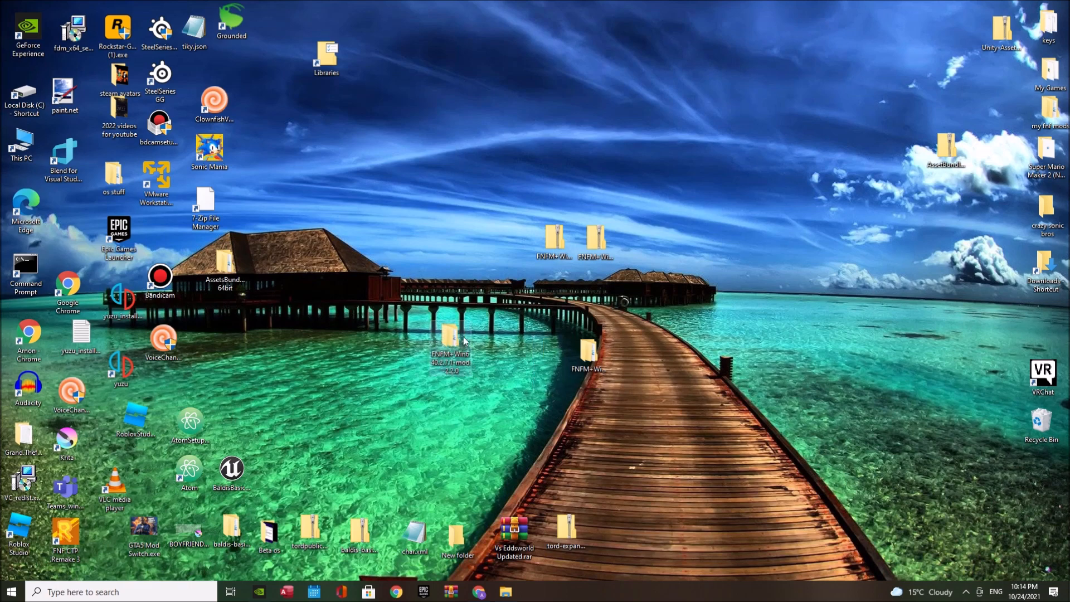
# - Open the assets folders of both extracted mods and peek into fonts
pyautogui.doubleClick(450, 334)
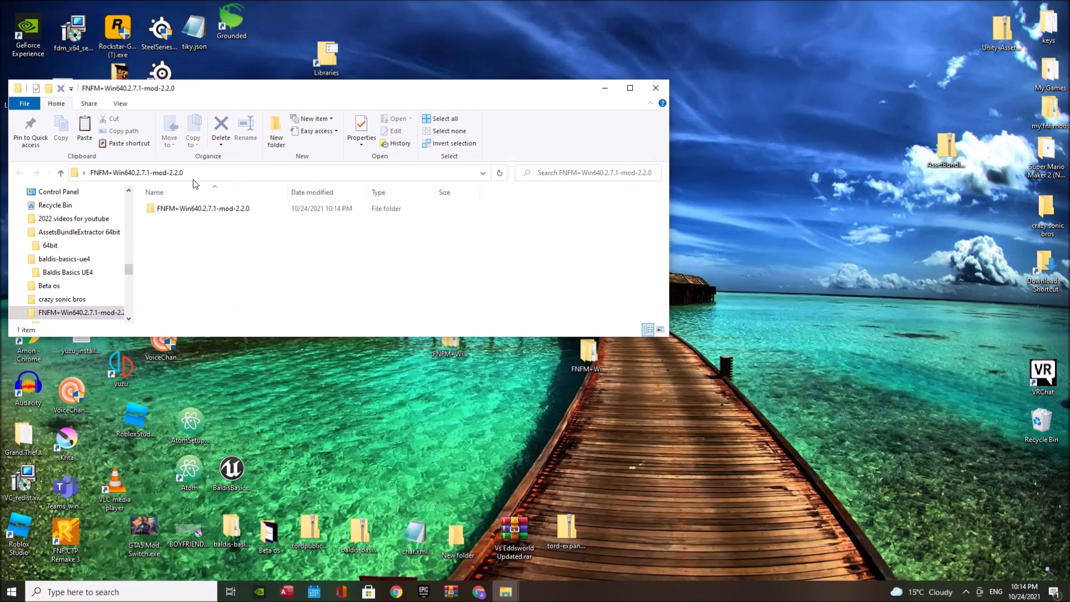
pyautogui.doubleClick(203, 208)
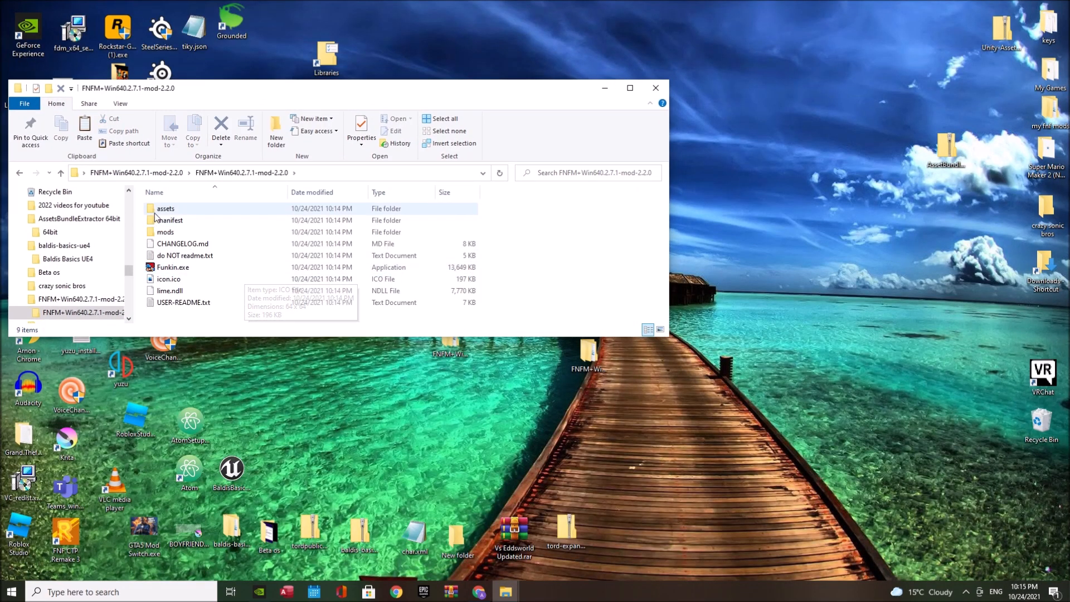
pyautogui.doubleClick(165, 208)
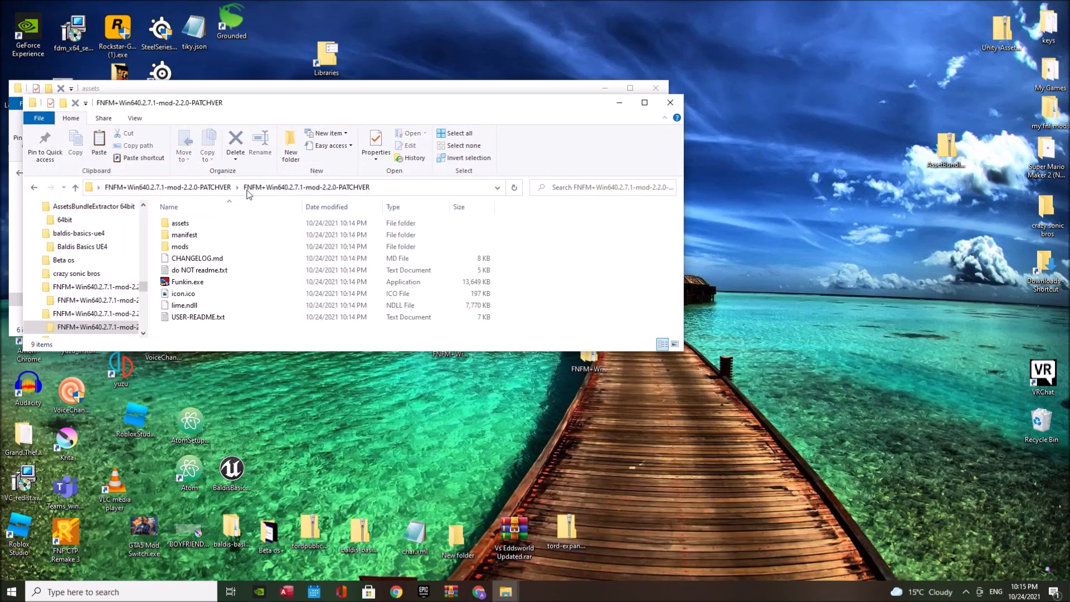
pyautogui.doubleClick(180, 222)
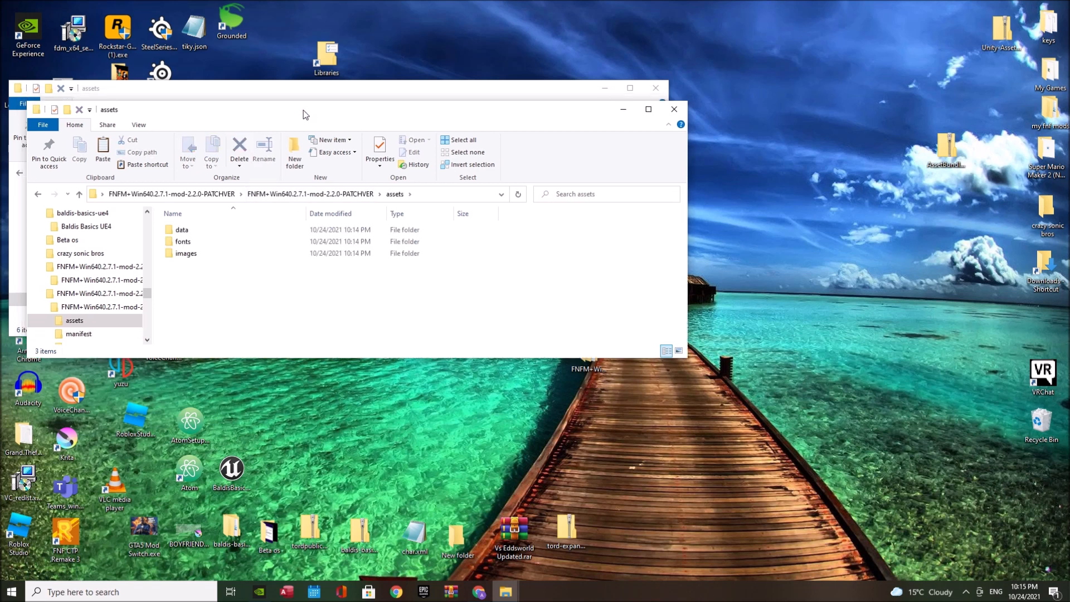
pyautogui.doubleClick(182, 241)
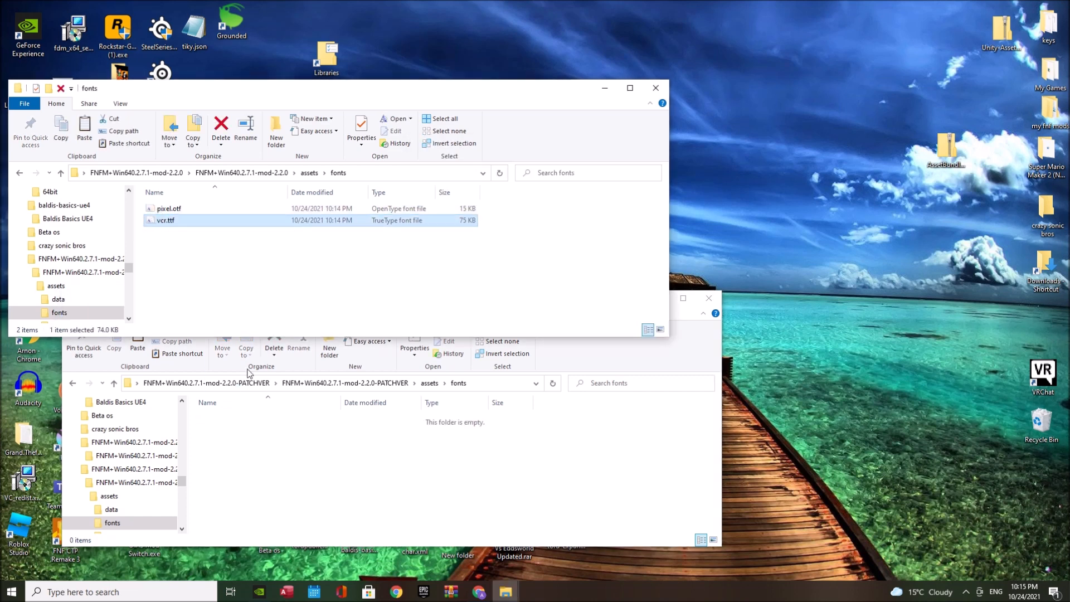
# - Go back to assets, open the images folder, and maximize the window
pyautogui.click(73, 383)
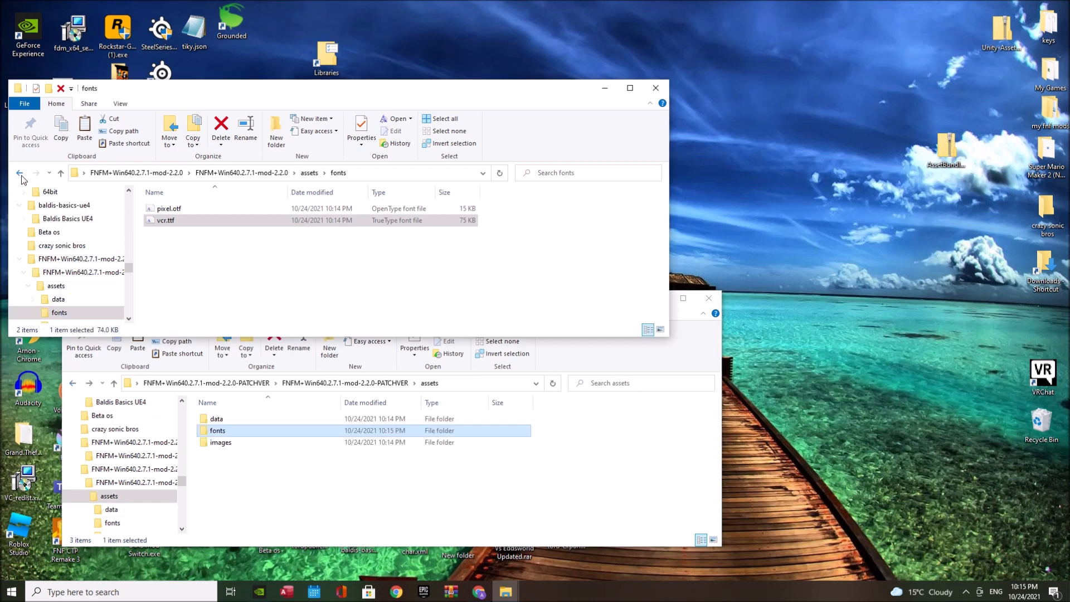
pyautogui.click(19, 172)
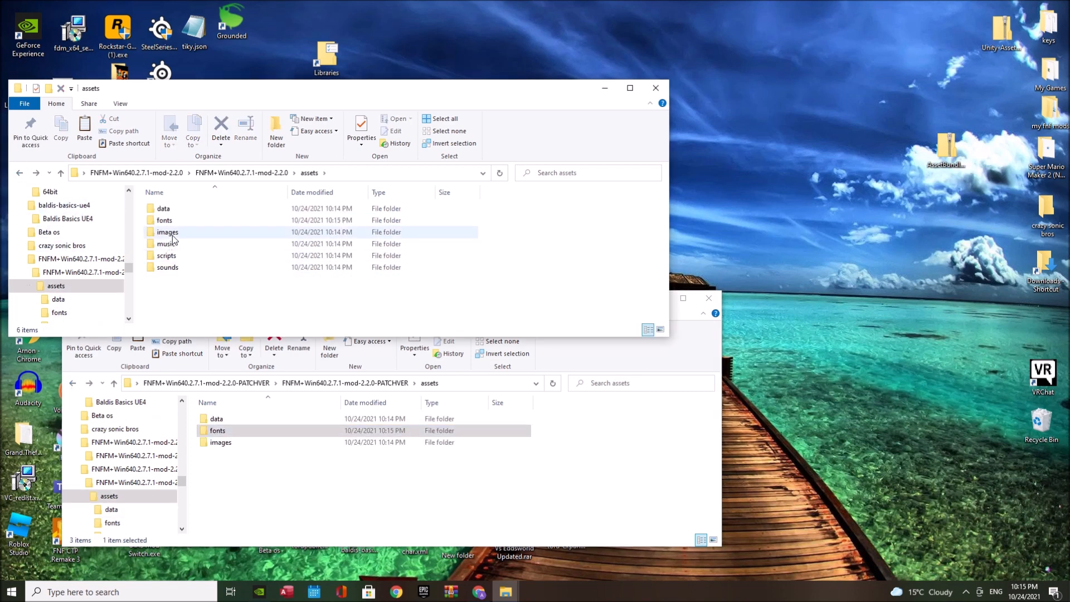
pyautogui.click(219, 442)
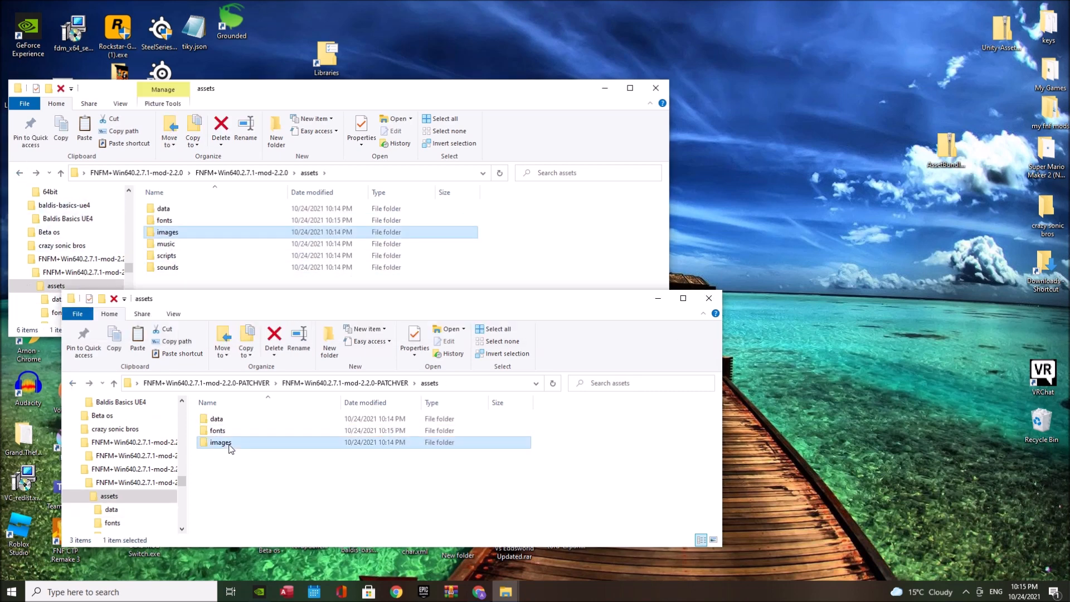
pyautogui.doubleClick(219, 442)
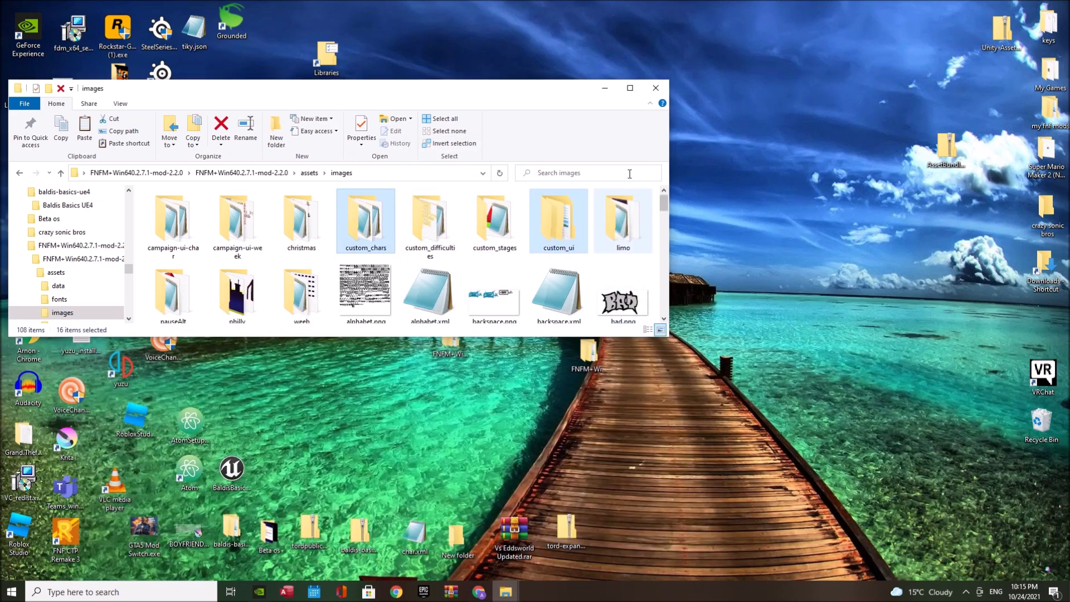
pyautogui.click(630, 87)
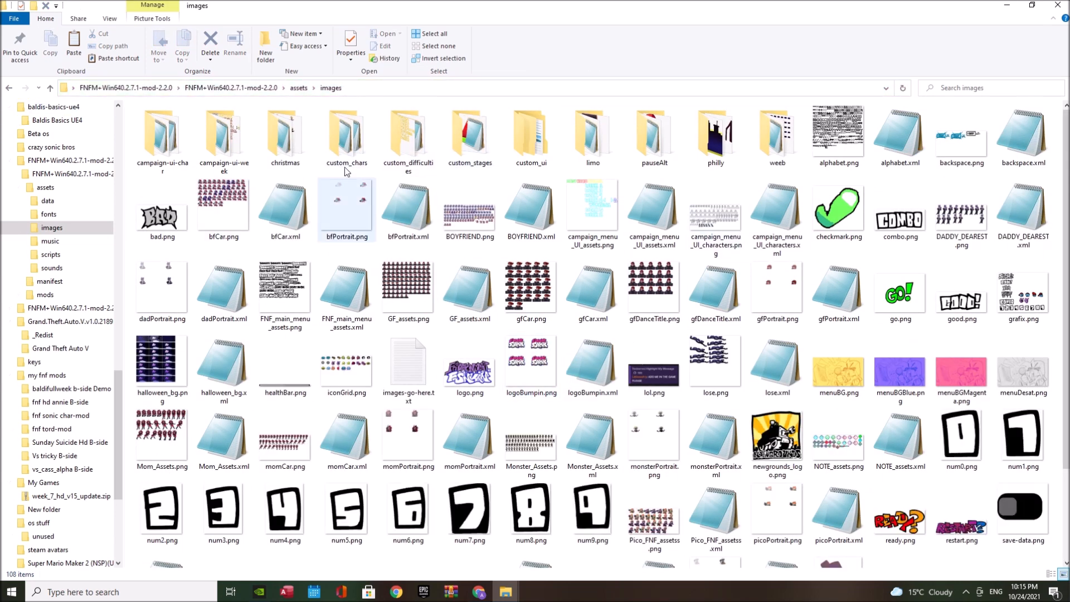
# - Open custom_chars and make a copy of the template folder
pyautogui.click(345, 136)
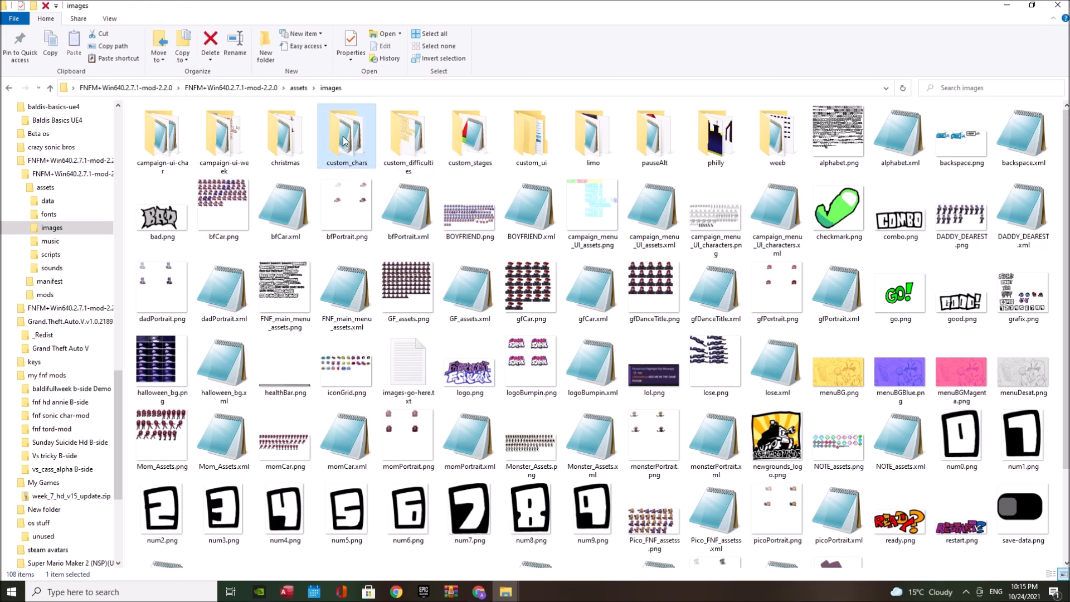
pyautogui.doubleClick(347, 133)
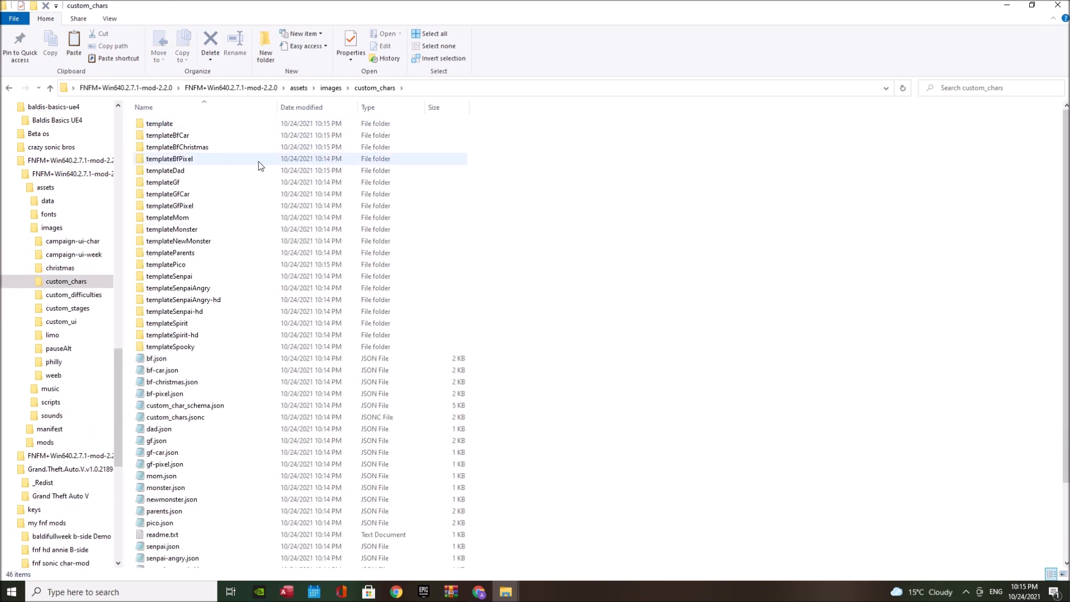
pyautogui.click(177, 147)
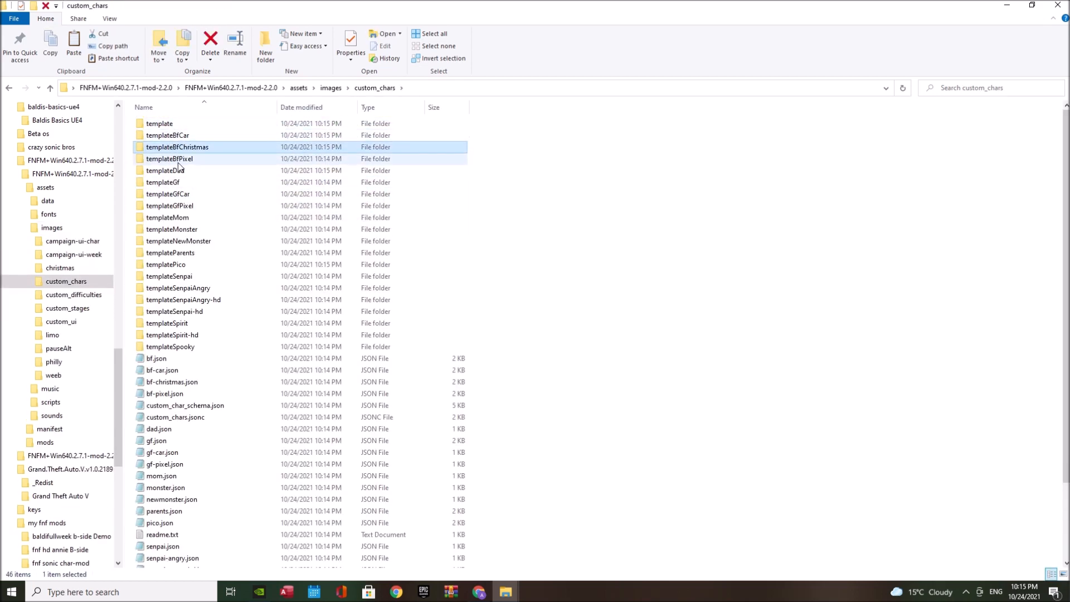
pyautogui.click(166, 135)
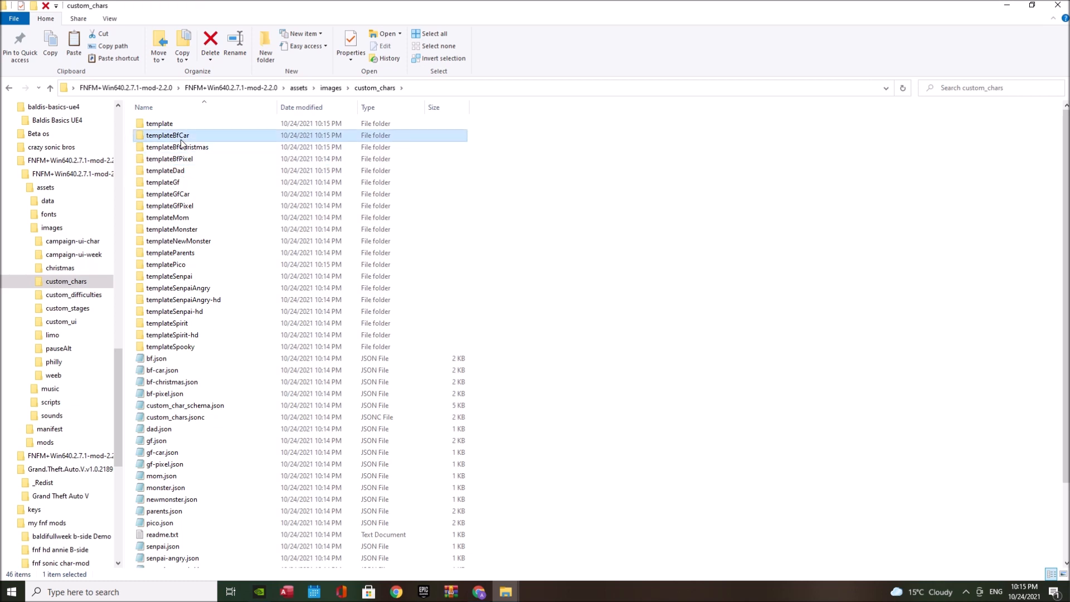
pyautogui.rightClick(167, 135)
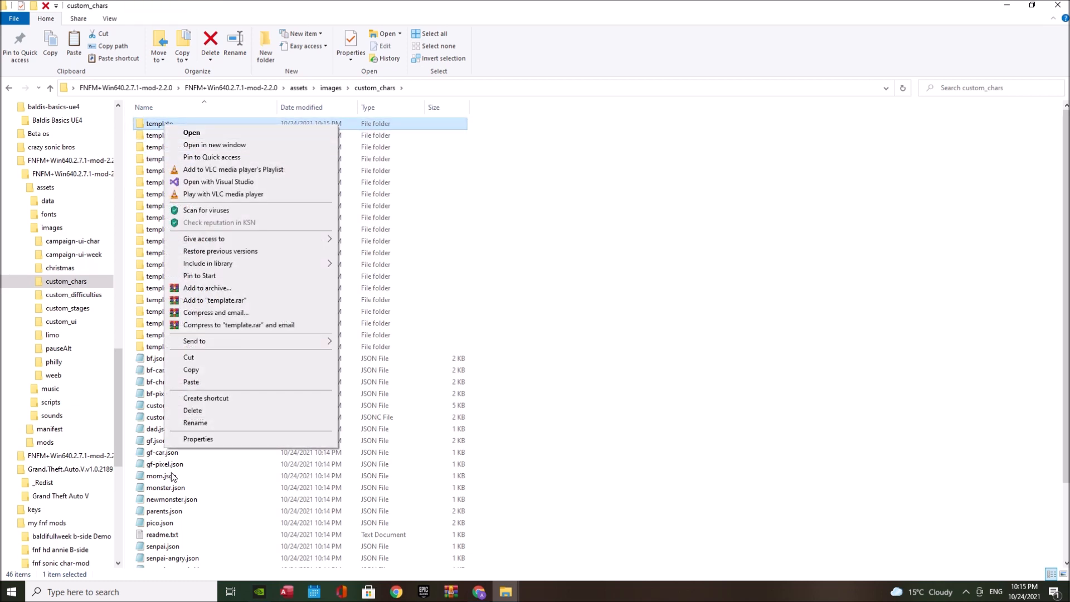
pyautogui.moveTo(191, 370)
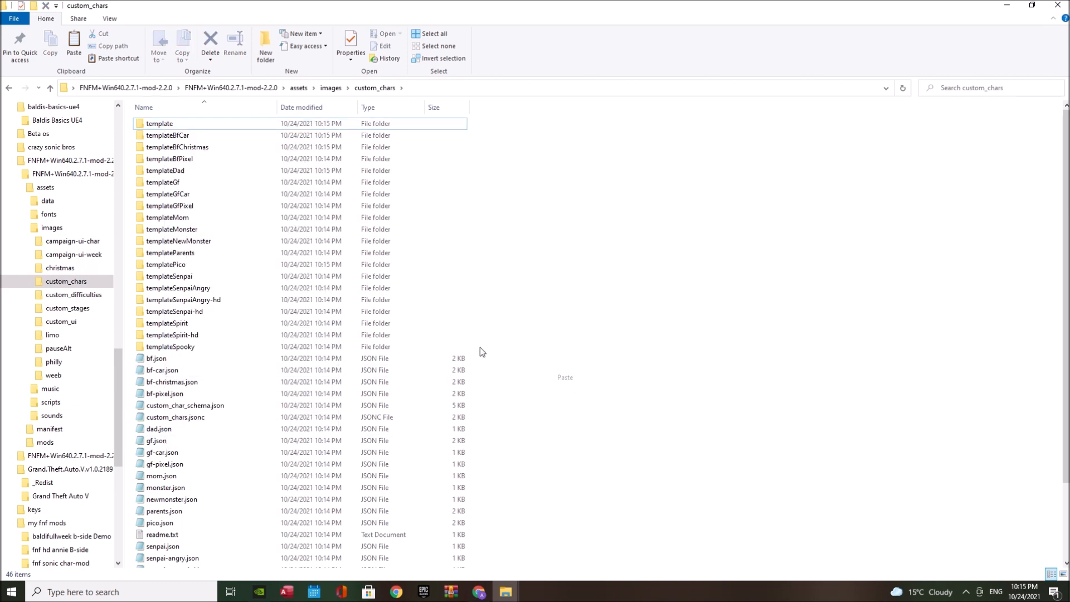
pyautogui.rightClick(169, 121)
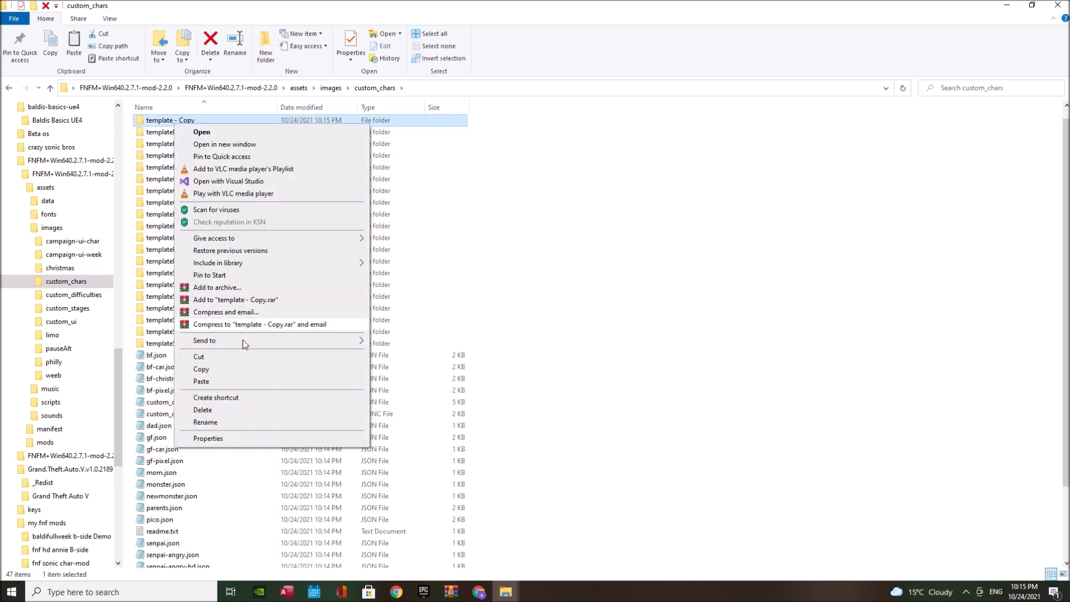
pyautogui.click(204, 422)
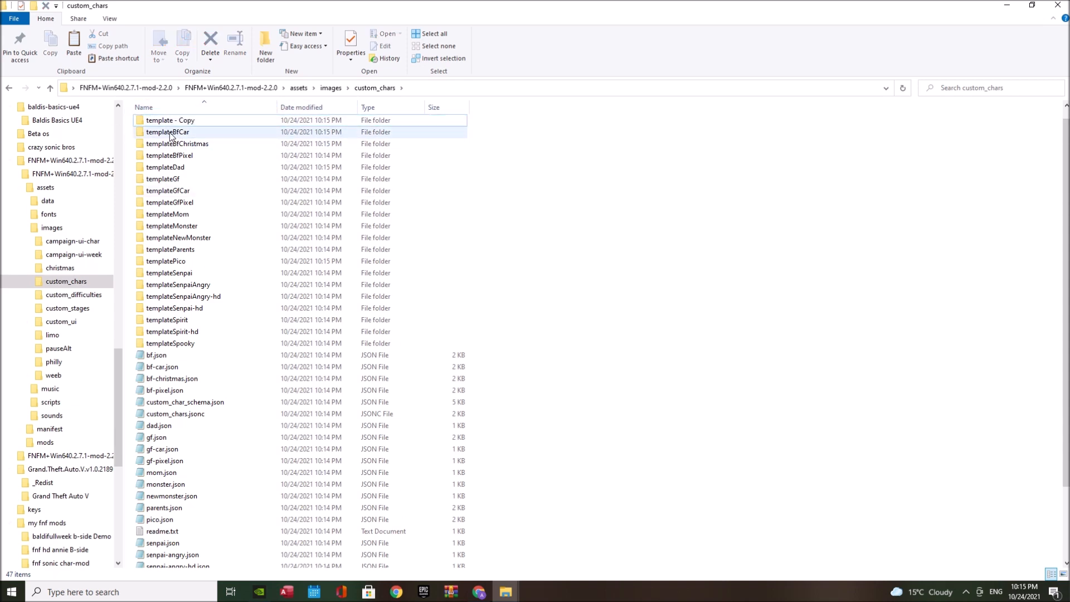
# - Rename 'template - Copy' to sonic and open custom_chars.jsonc
pyautogui.click(170, 121)
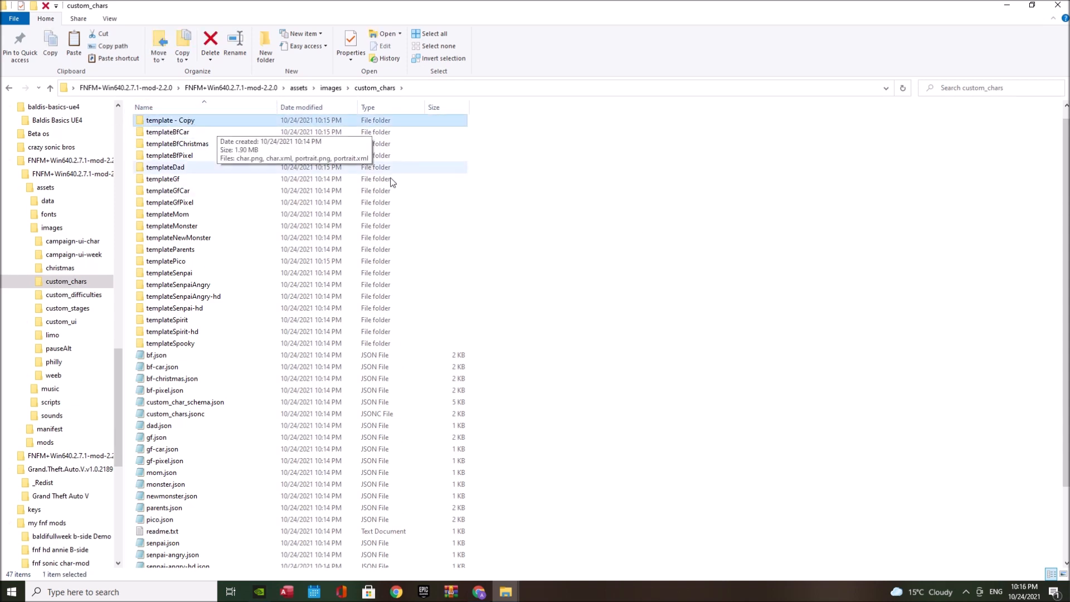
pyautogui.moveTo(195, 127)
pyautogui.write('sonic')
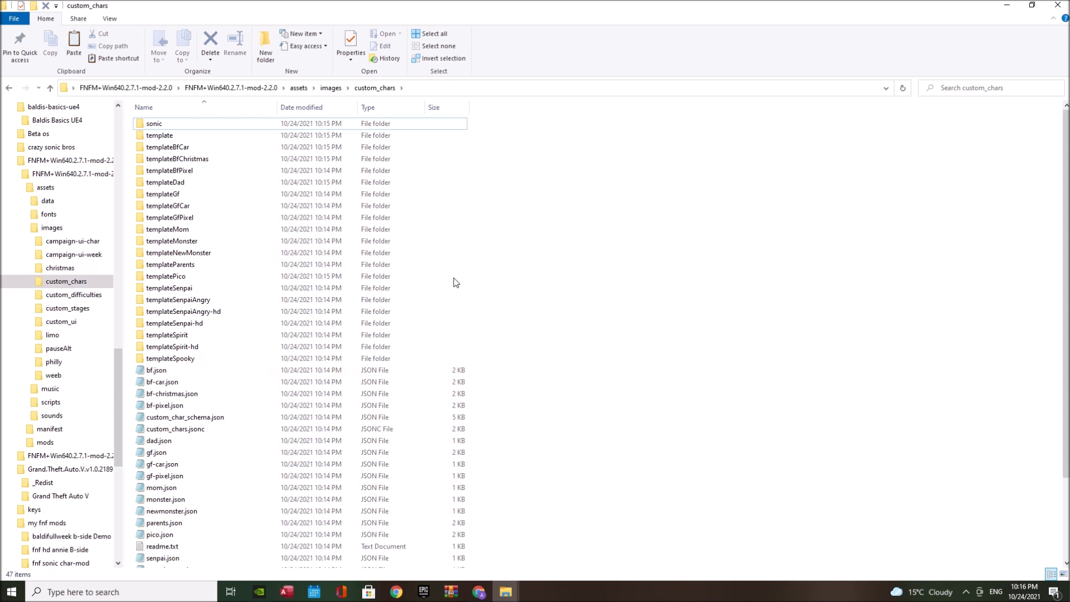
pyautogui.click(167, 124)
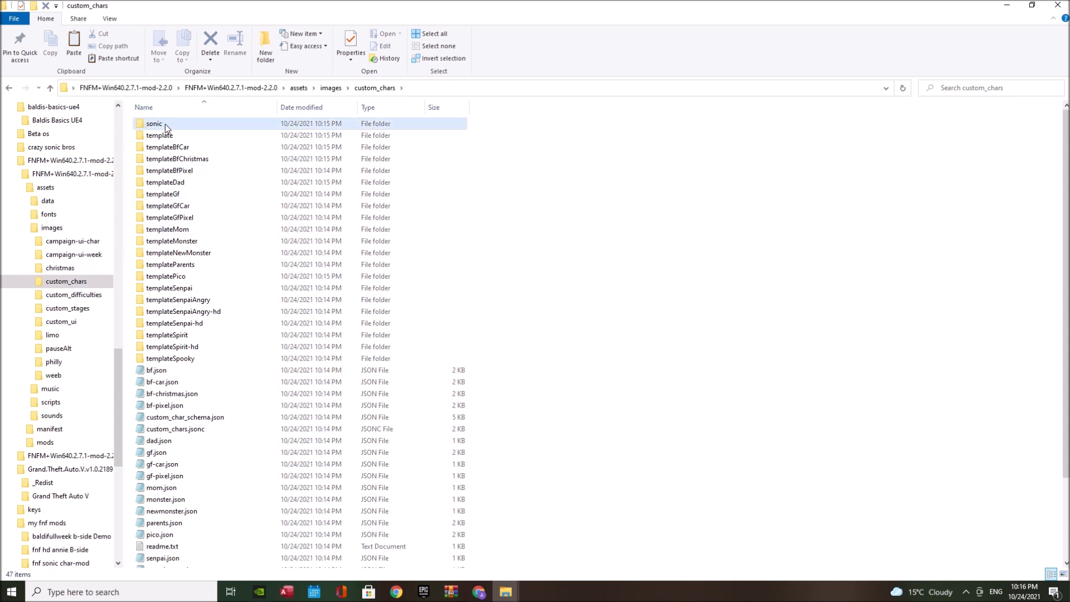
pyautogui.doubleClick(174, 428)
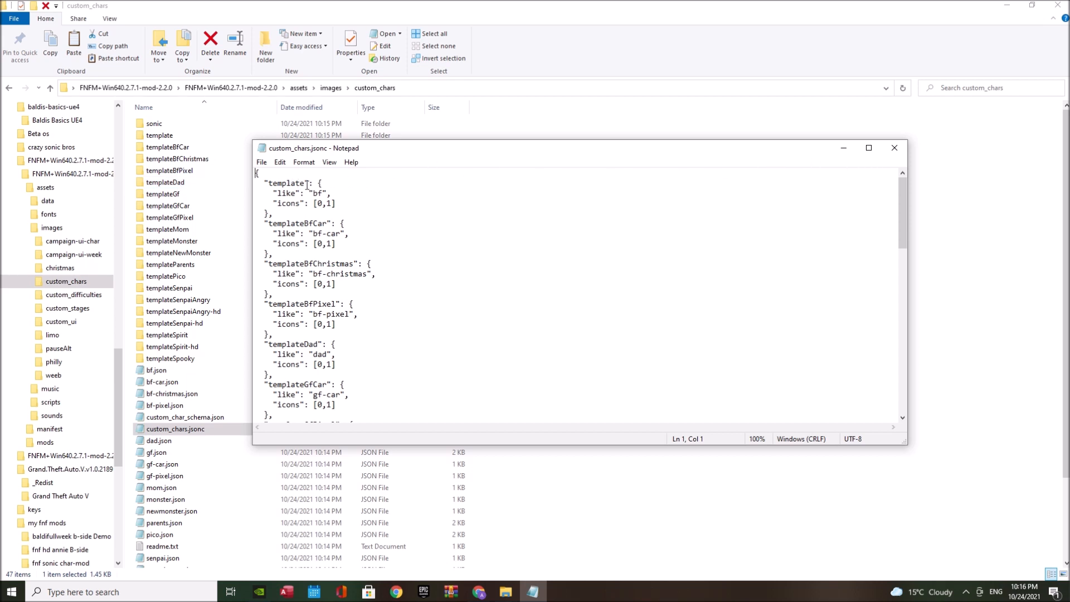
# - Inspect the template key in custom_chars.jsonc, close Notepad, and open the sonic folder
pyautogui.doubleClick(286, 183)
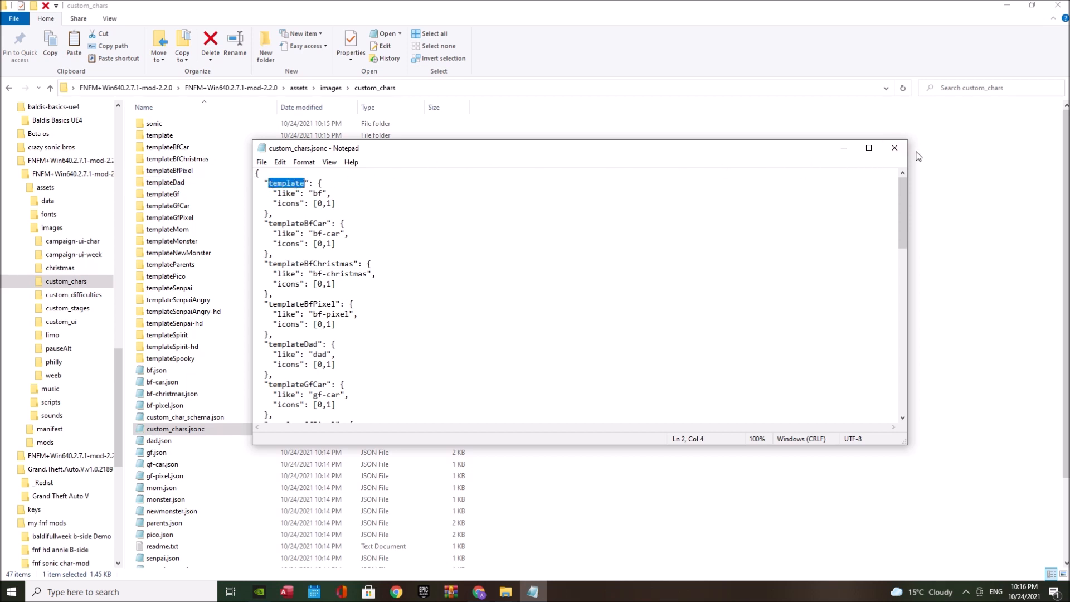
pyautogui.click(894, 148)
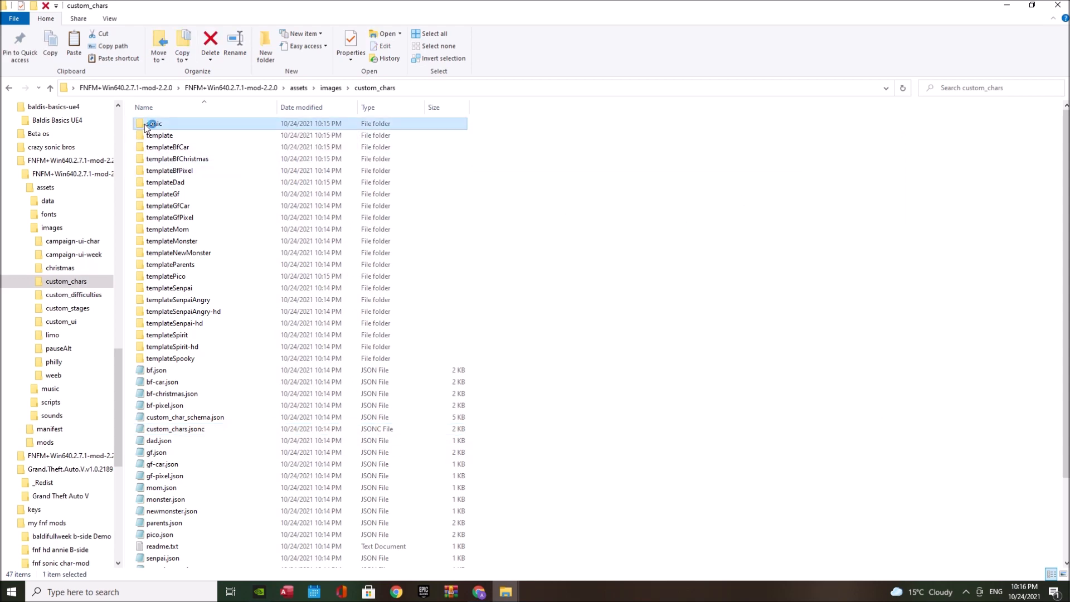
pyautogui.doubleClick(152, 124)
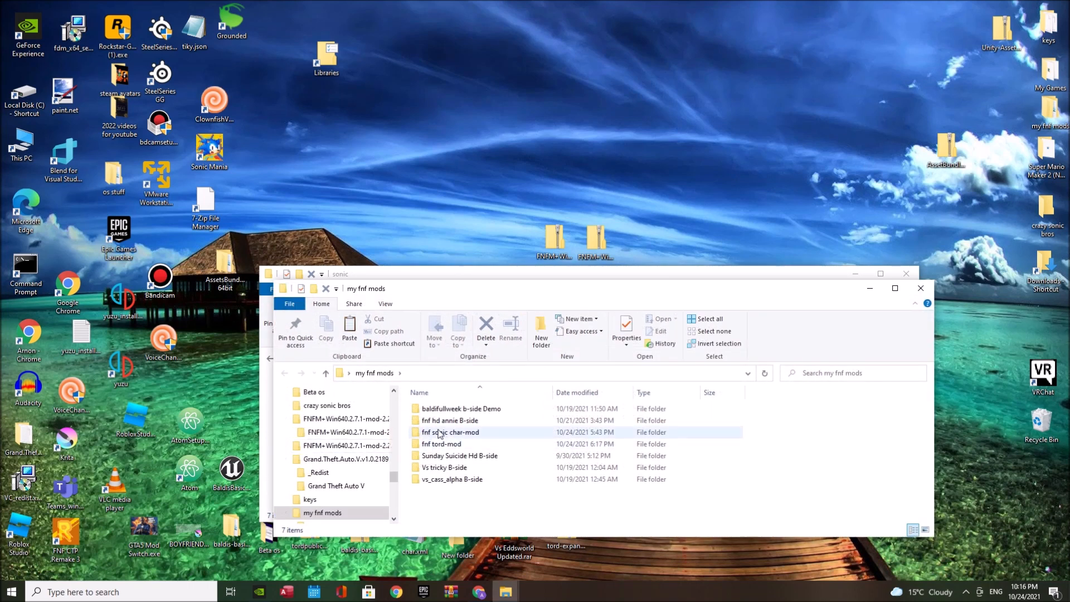
# - Go to fnf sonic char-mod's custom_chars > sonic and copy all seven character files
pyautogui.doubleClick(450, 432)
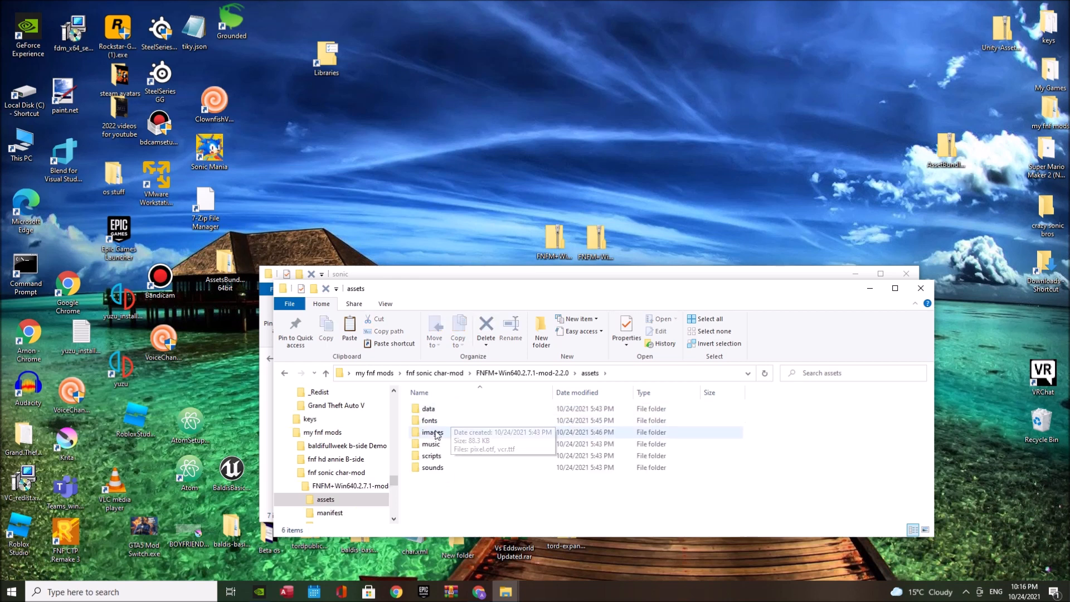
pyautogui.doubleClick(431, 432)
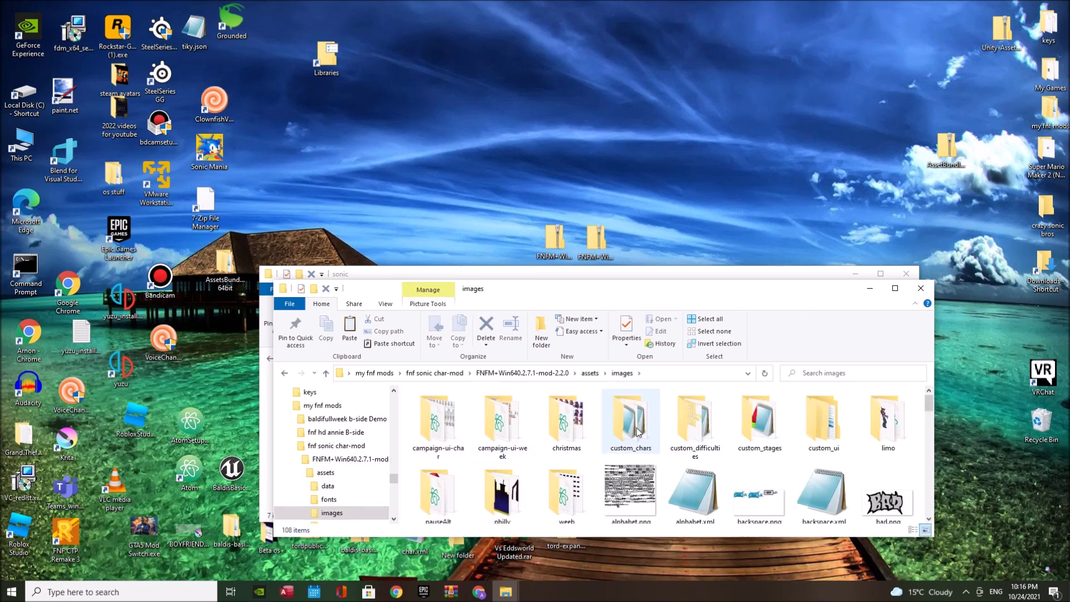
pyautogui.click(629, 419)
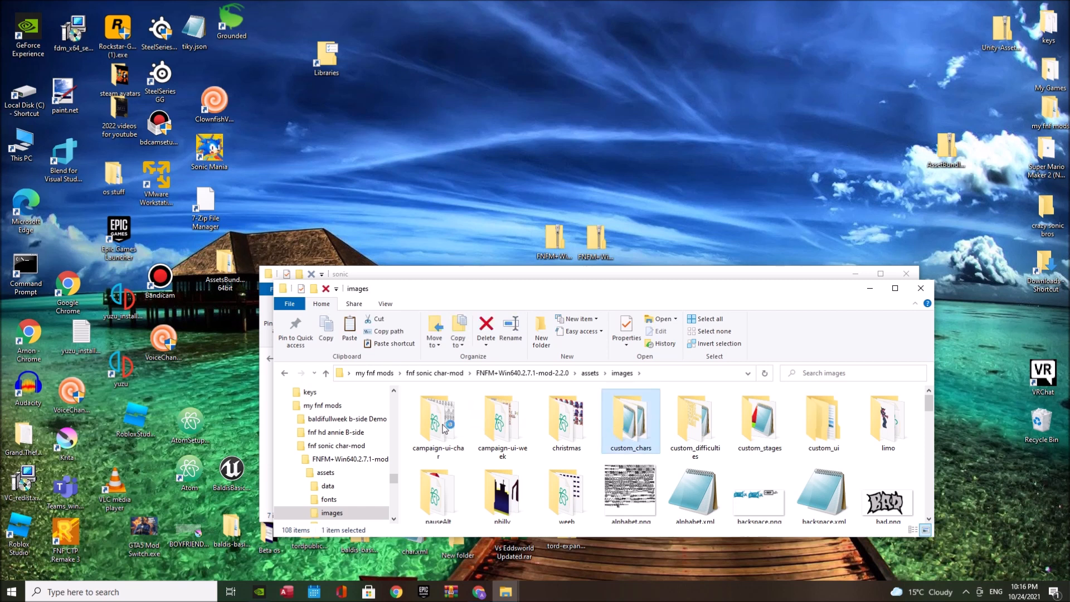
pyautogui.doubleClick(630, 420)
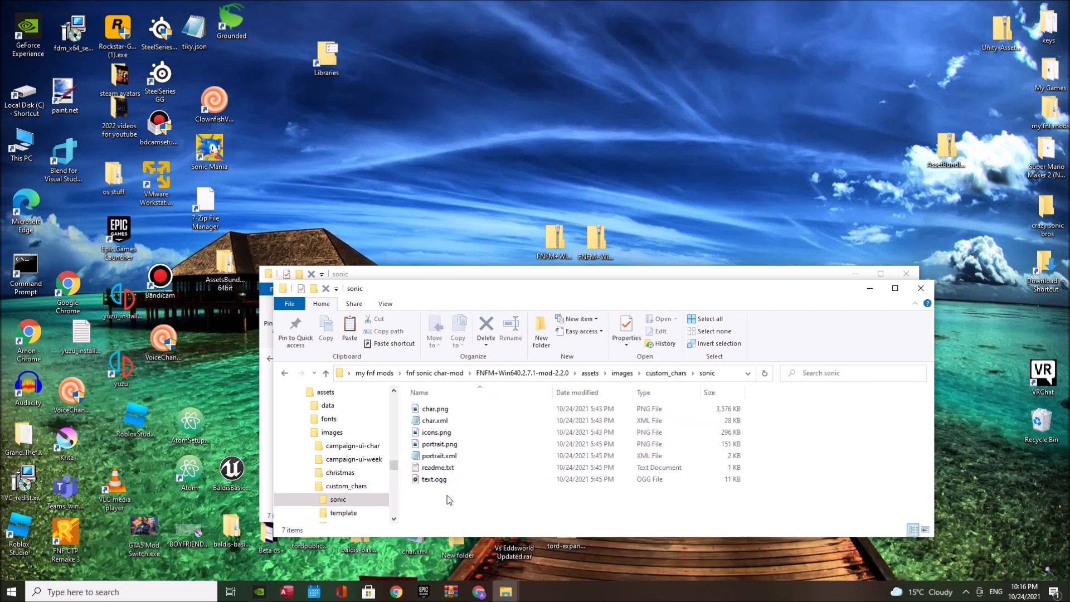
pyautogui.click(705, 319)
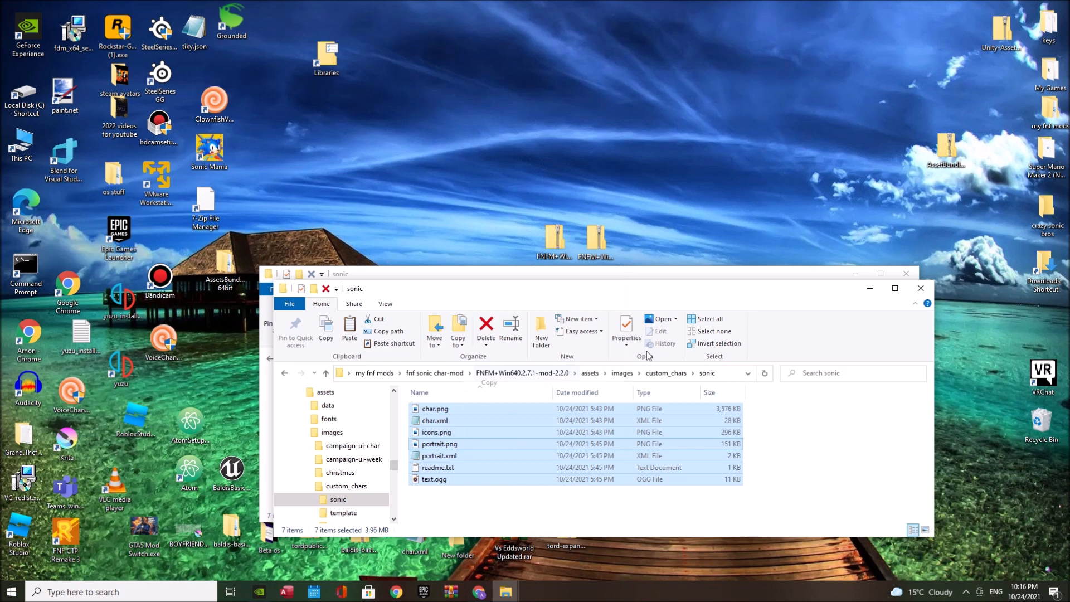
pyautogui.click(894, 288)
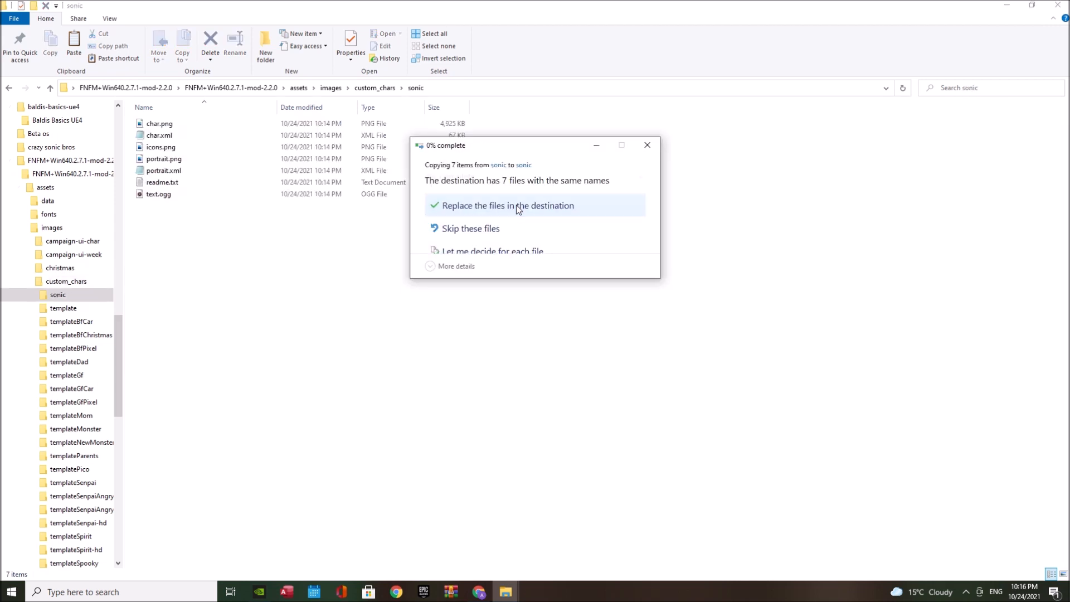
# - Preview Sonic's char.png sprite sheet, close it, and return to custom_chars
pyautogui.click(506, 206)
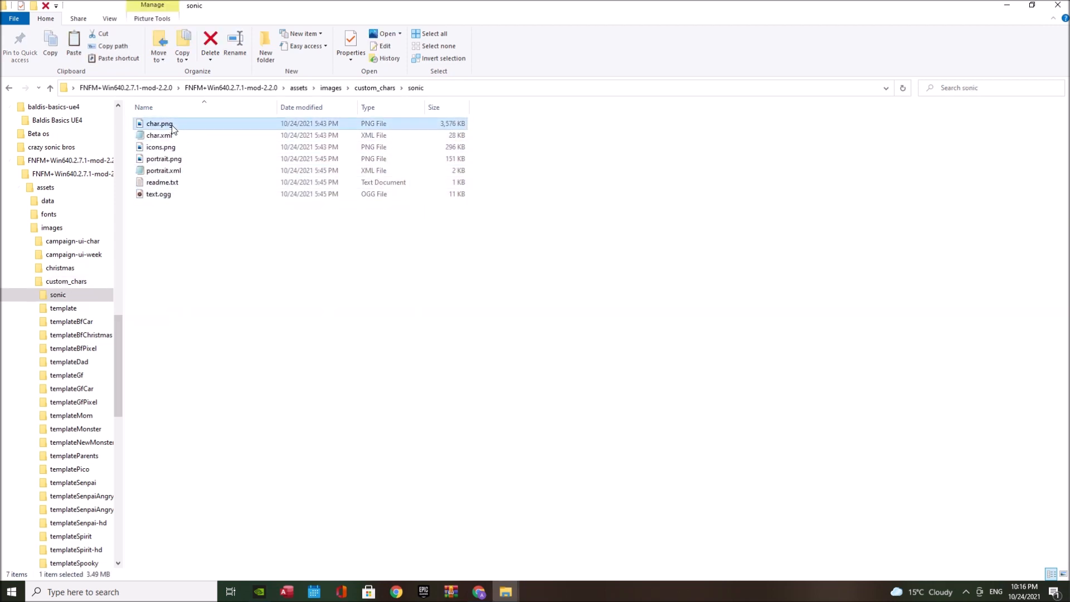
pyautogui.doubleClick(160, 124)
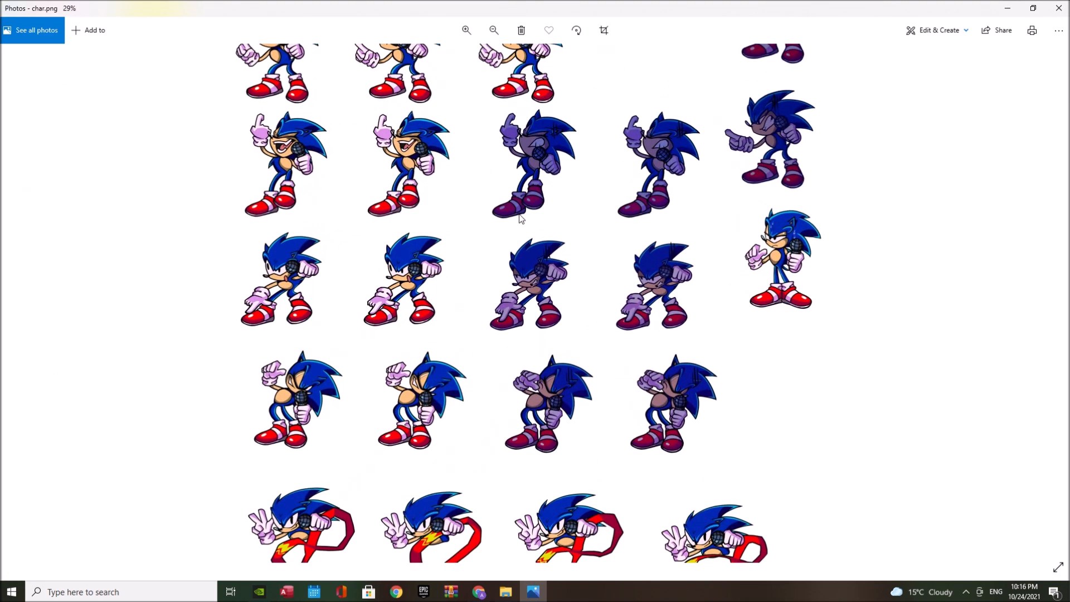
pyautogui.click(505, 592)
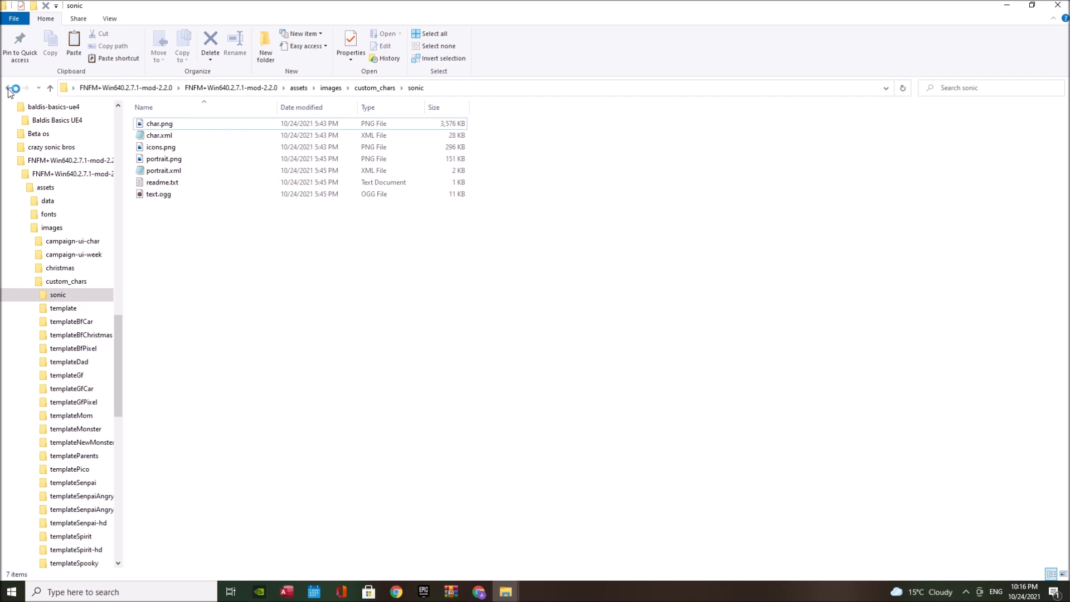
pyautogui.click(9, 88)
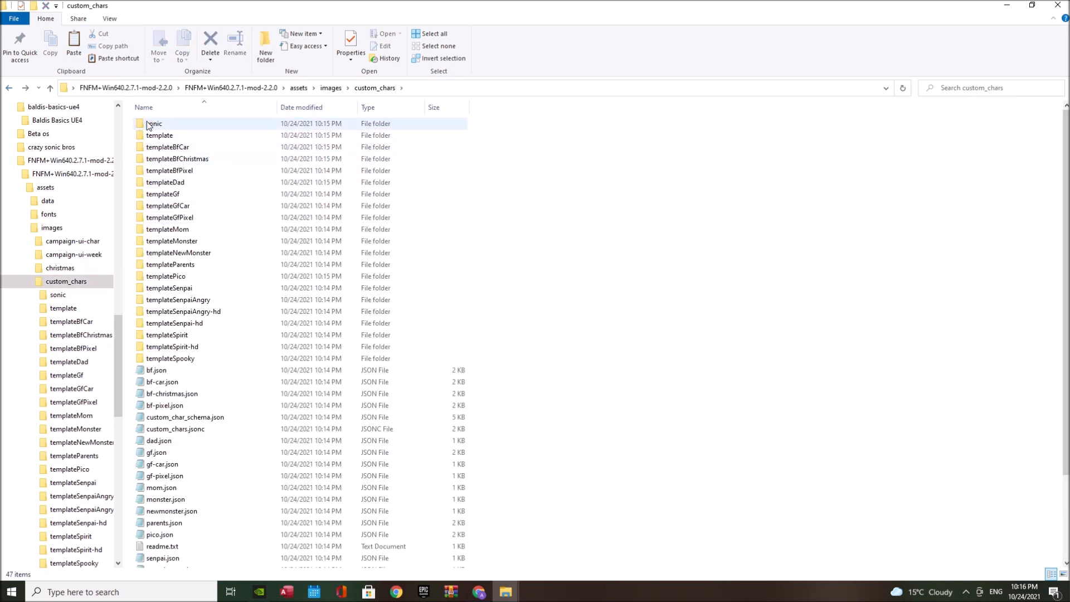
pyautogui.click(175, 429)
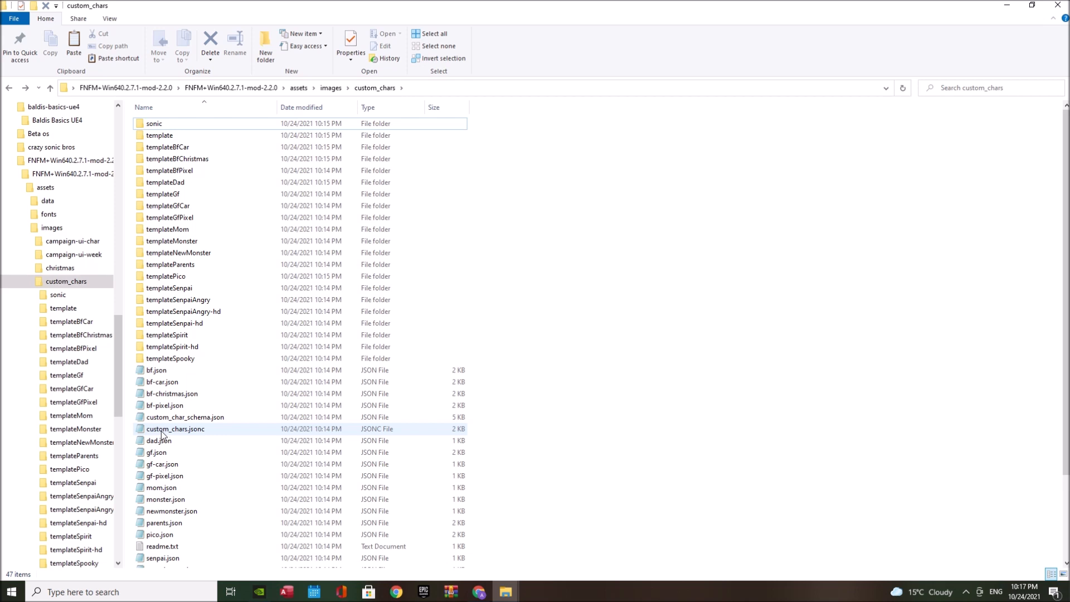
# - In custom_chars.jsonc, rename the first entry to sonic and set its icons to [4,5]
pyautogui.doubleClick(174, 429)
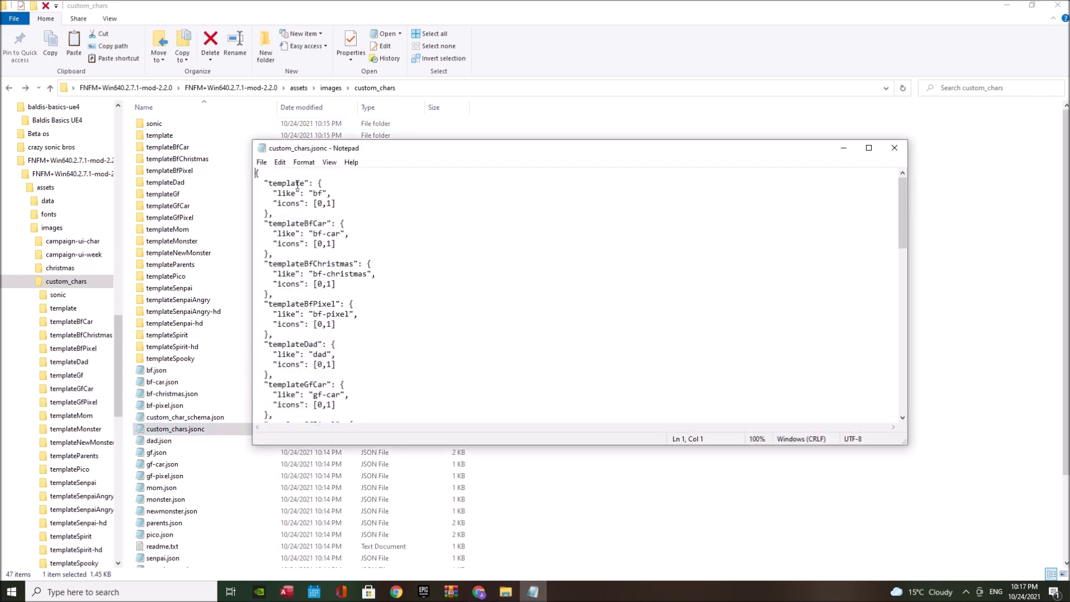
pyautogui.doubleClick(287, 183)
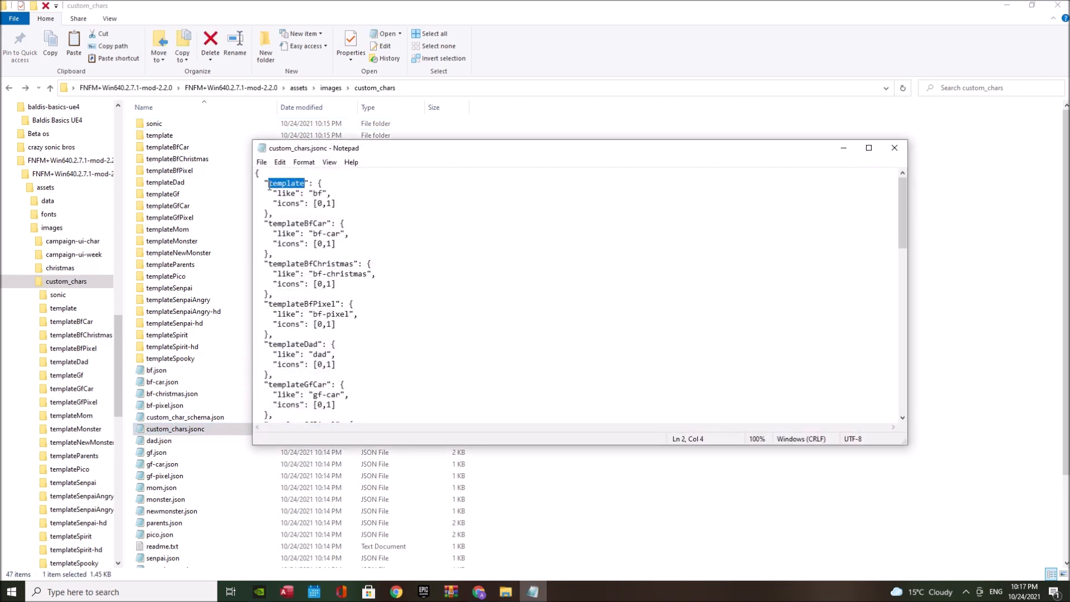
pyautogui.write('sonic": {')
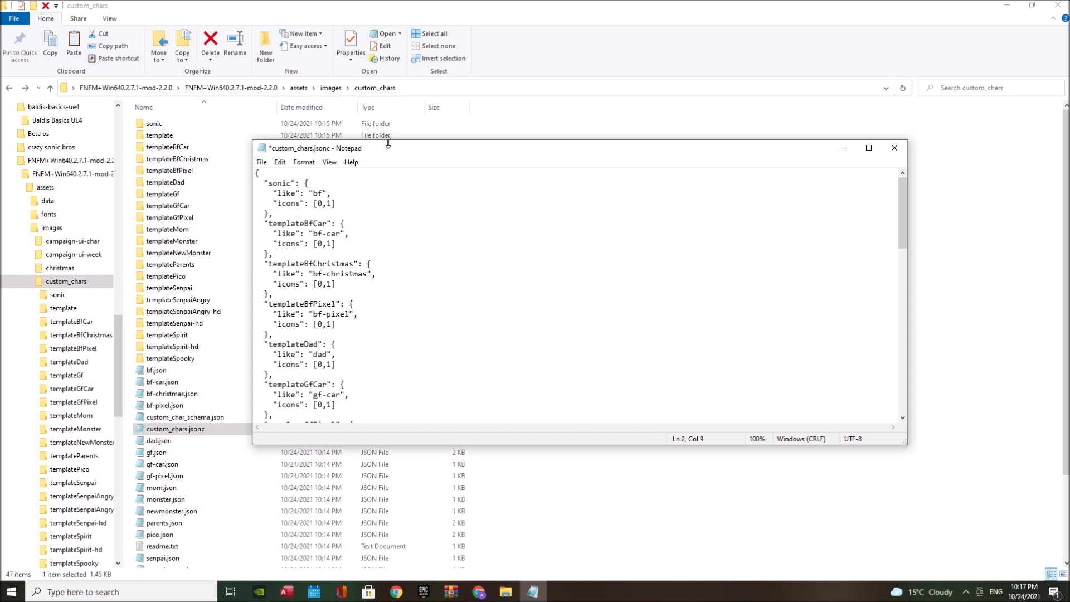
pyautogui.click(319, 200)
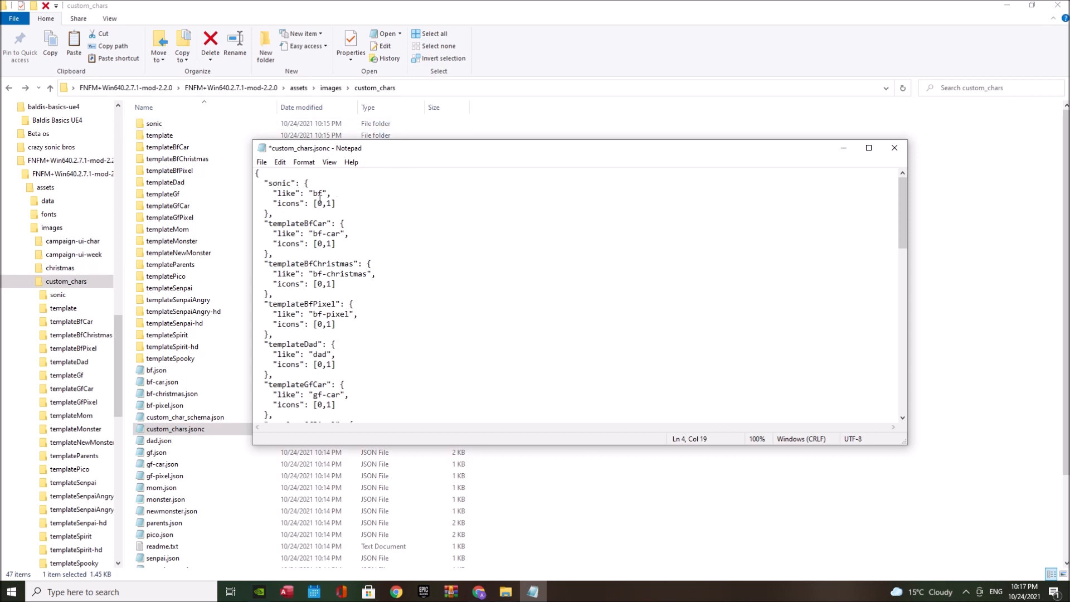
pyautogui.click(319, 204)
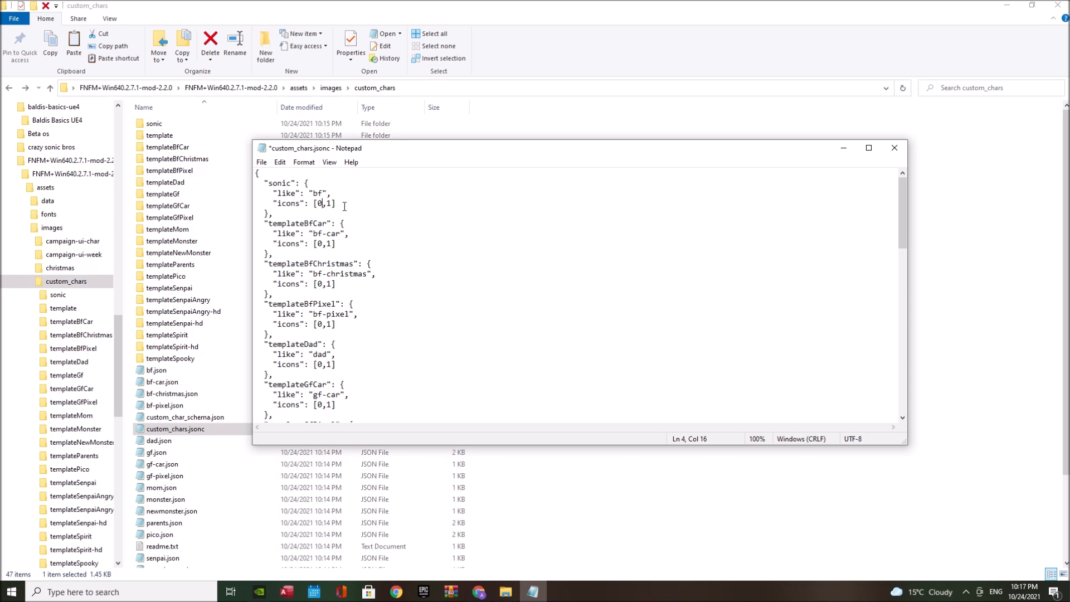
pyautogui.moveTo(261, 161)
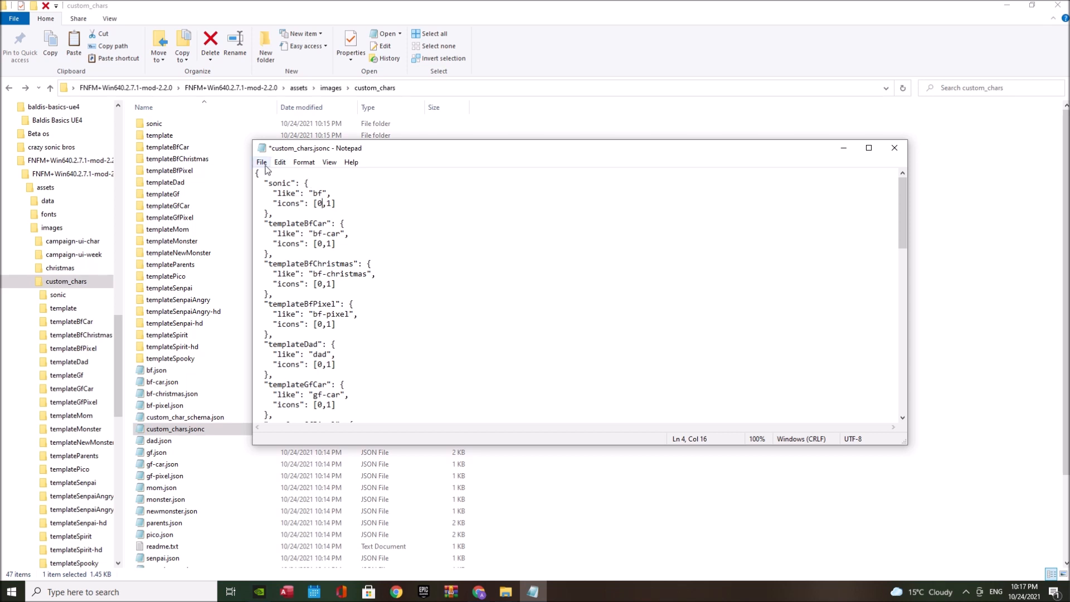
pyautogui.moveTo(330, 188)
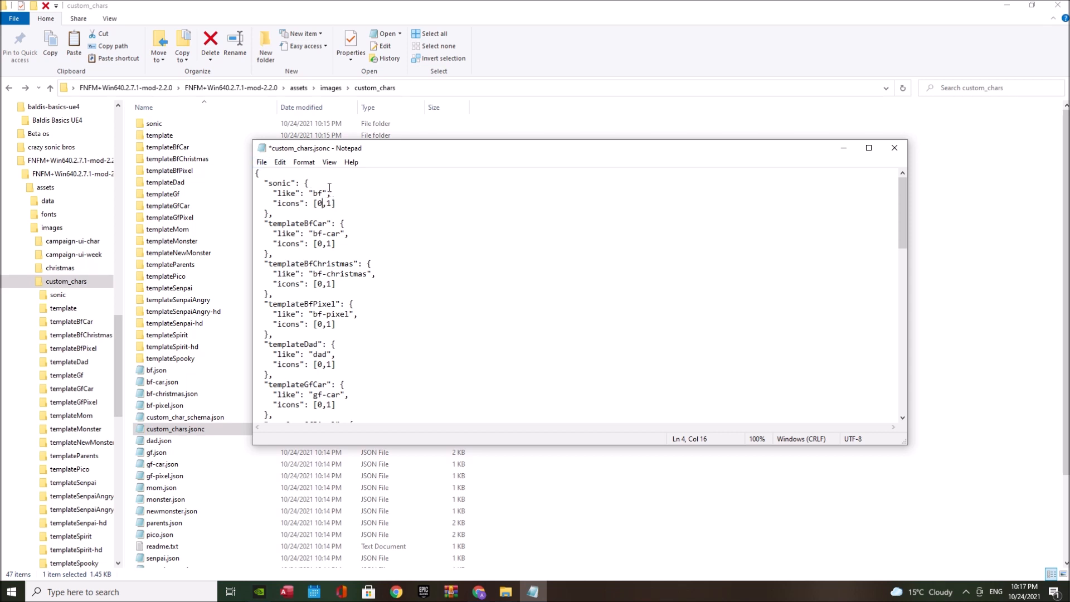
pyautogui.write('4')
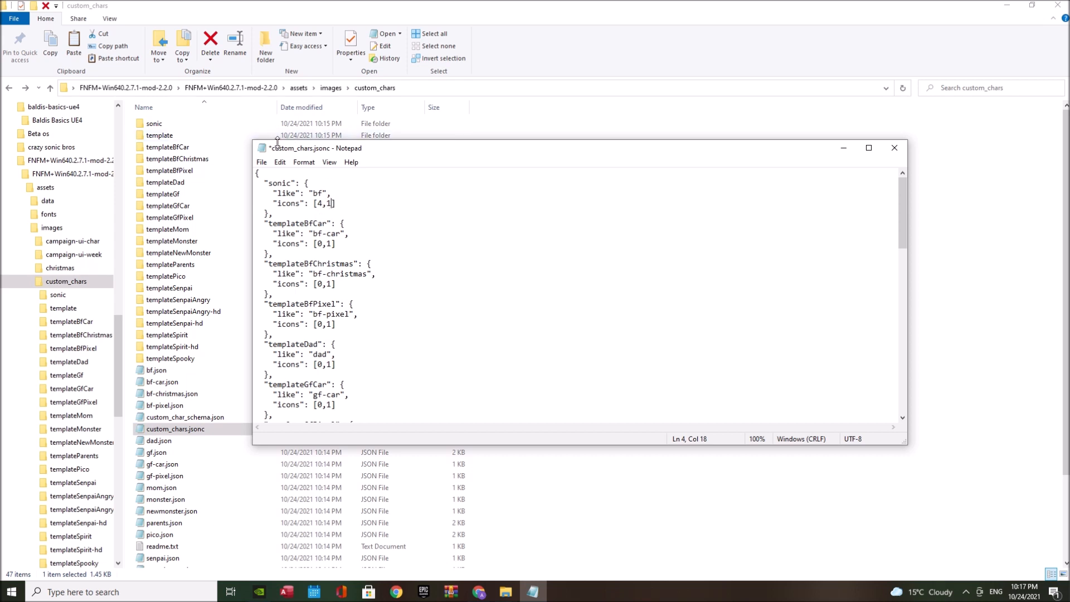
pyautogui.write('5')
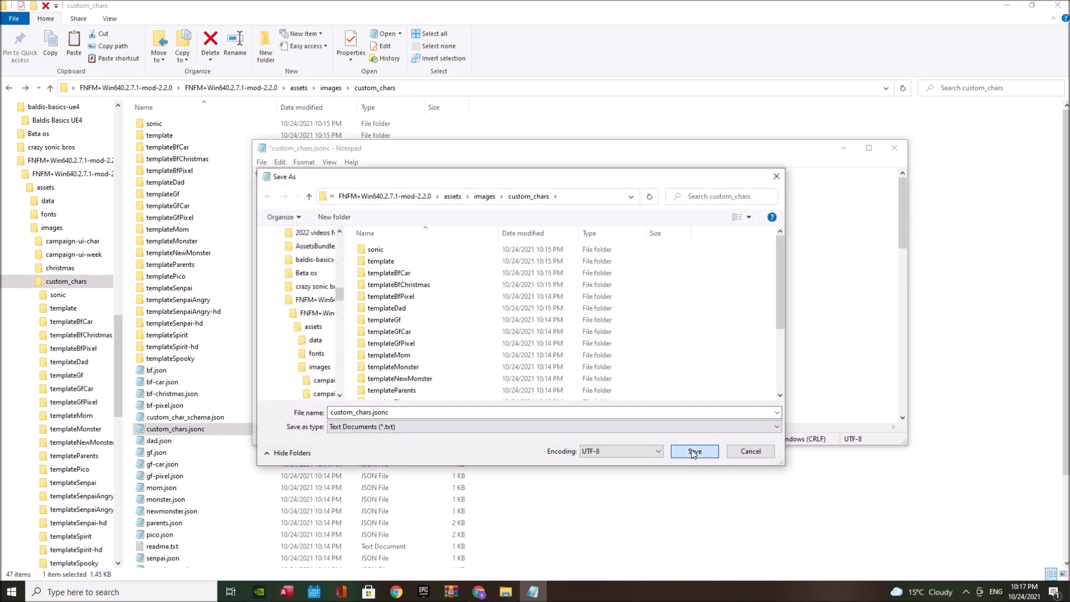
# - Save over the existing custom_chars.jsonc and close Notepad
pyautogui.click(693, 452)
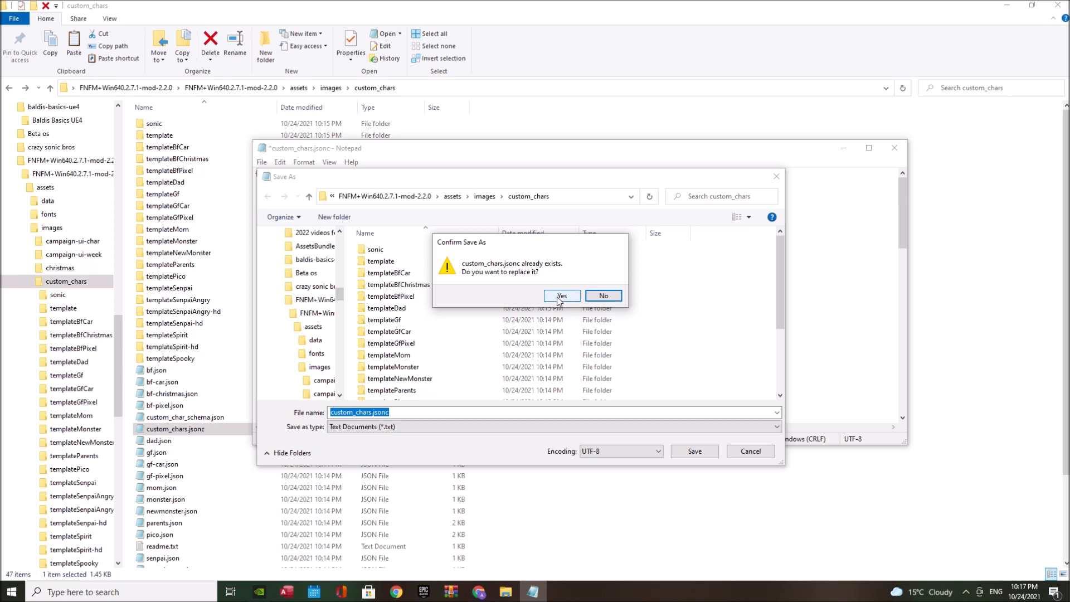
pyautogui.click(561, 296)
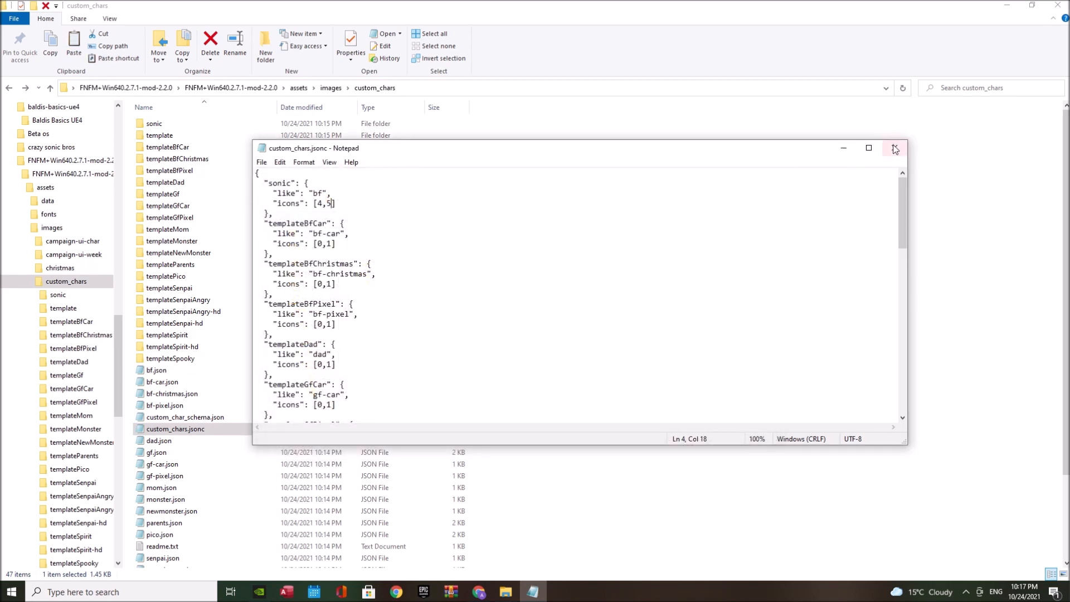
pyautogui.click(894, 148)
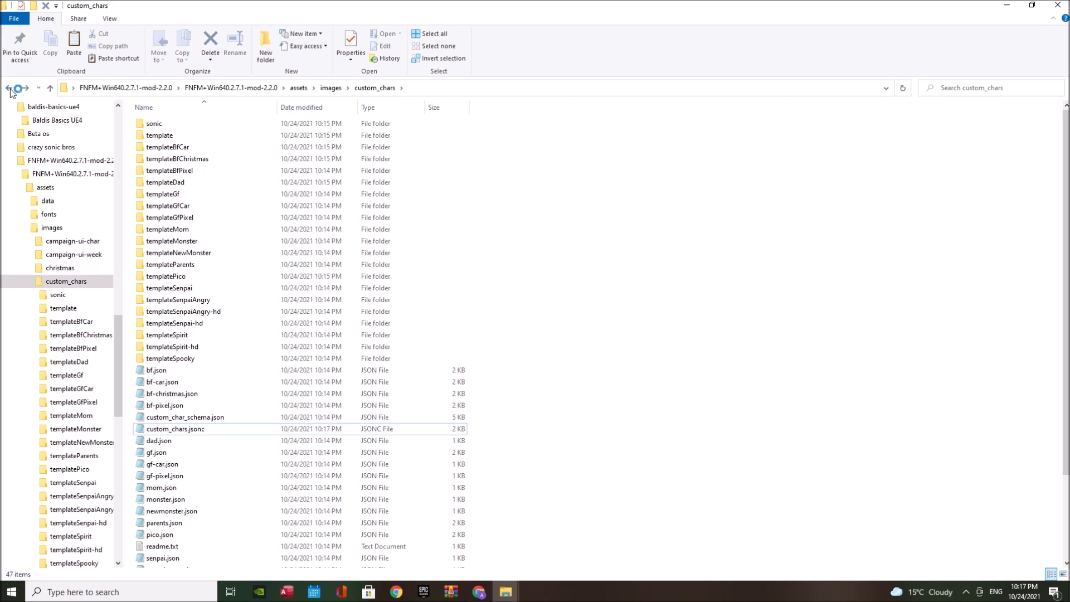
# - Go back twice to the FNFM root folder and launch Funkin.exe
pyautogui.click(9, 88)
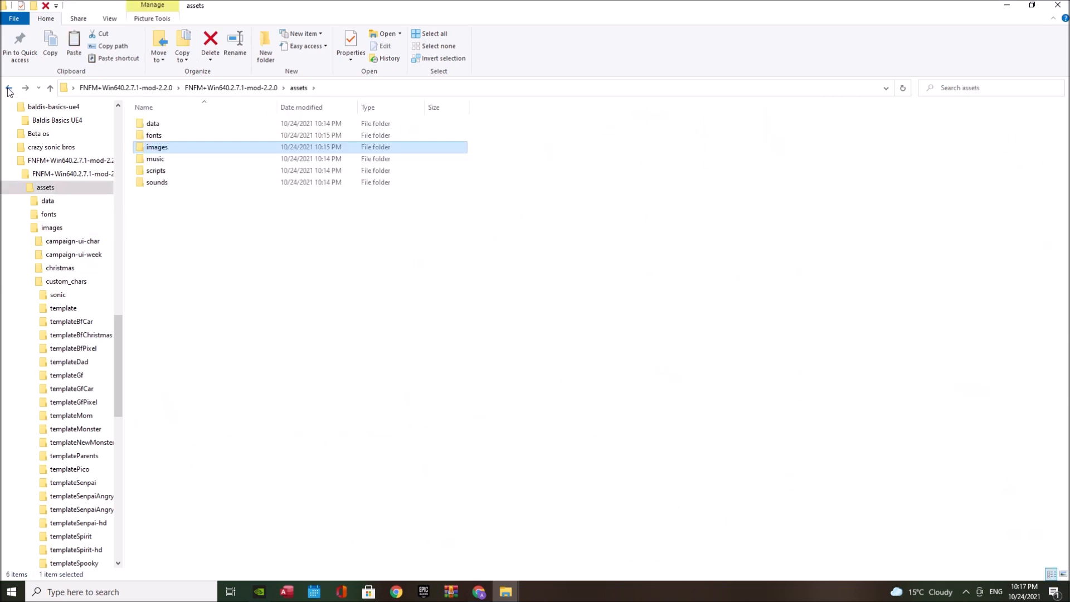
pyautogui.click(9, 88)
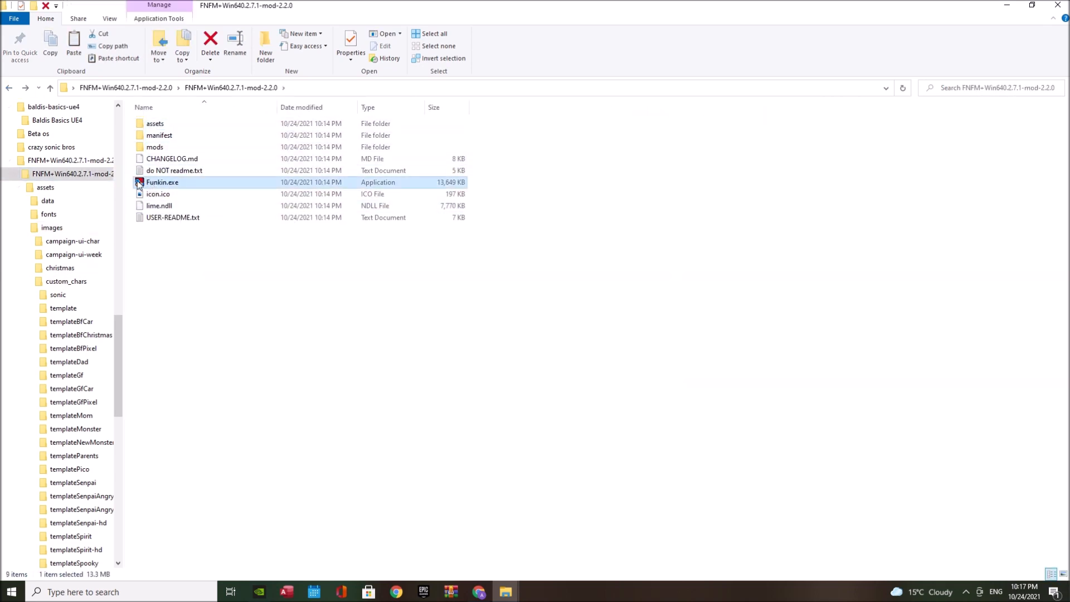
pyautogui.moveTo(161, 188)
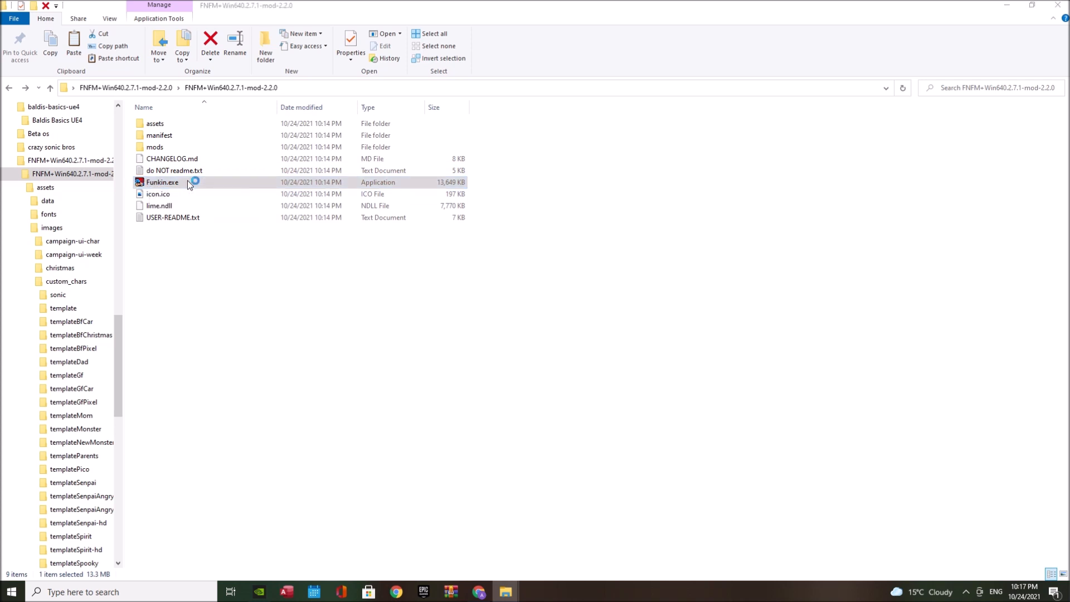
pyautogui.moveTo(1006, 6)
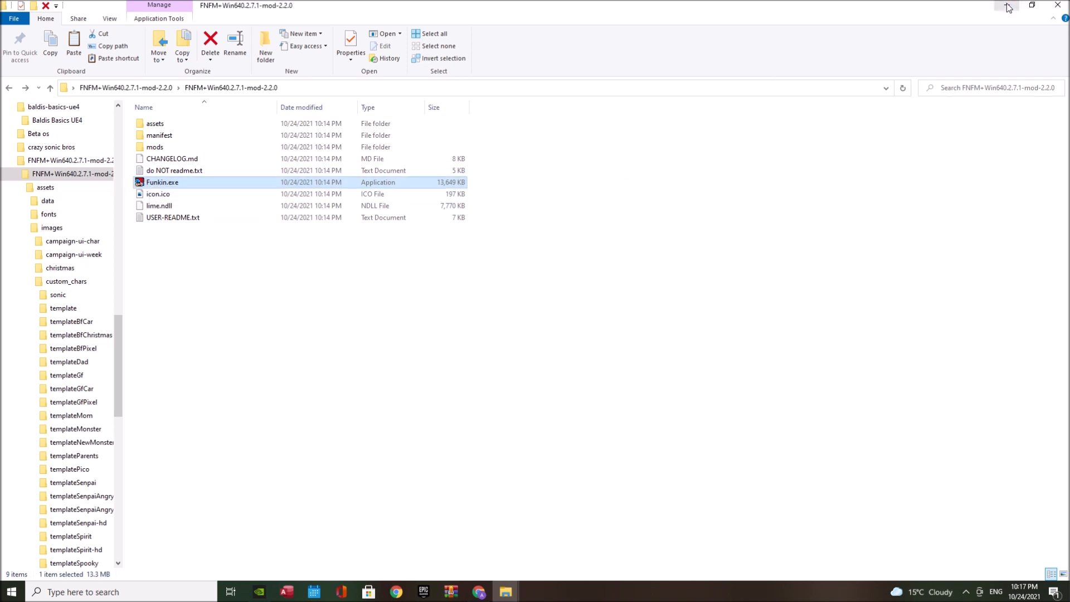
pyautogui.doubleClick(162, 182)
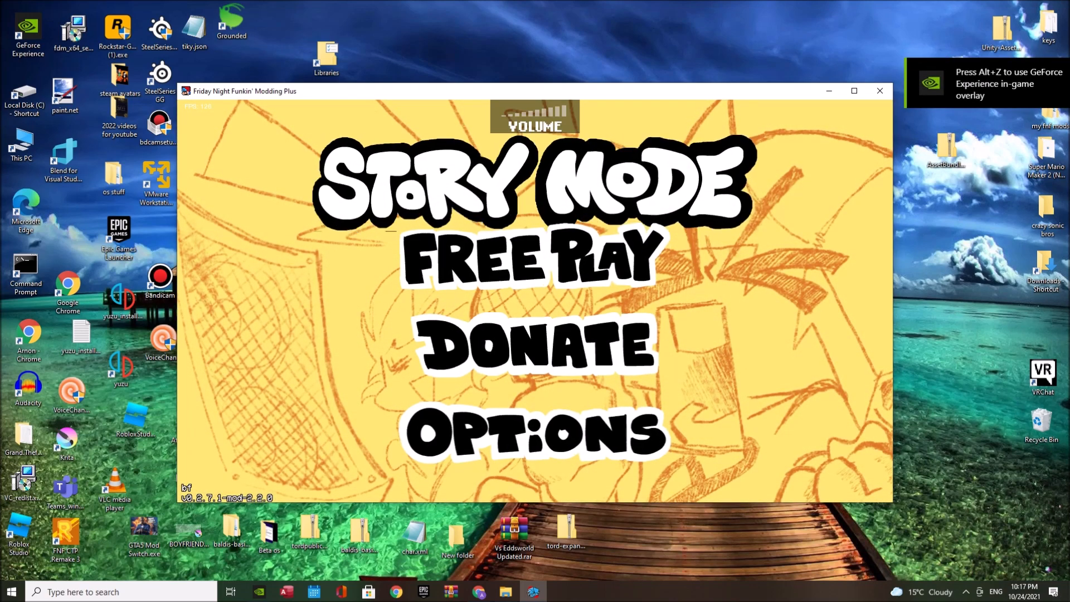
# - Pick a song in Free Play, start it from the modifiers menu, and hit the up note
pyautogui.click(853, 90)
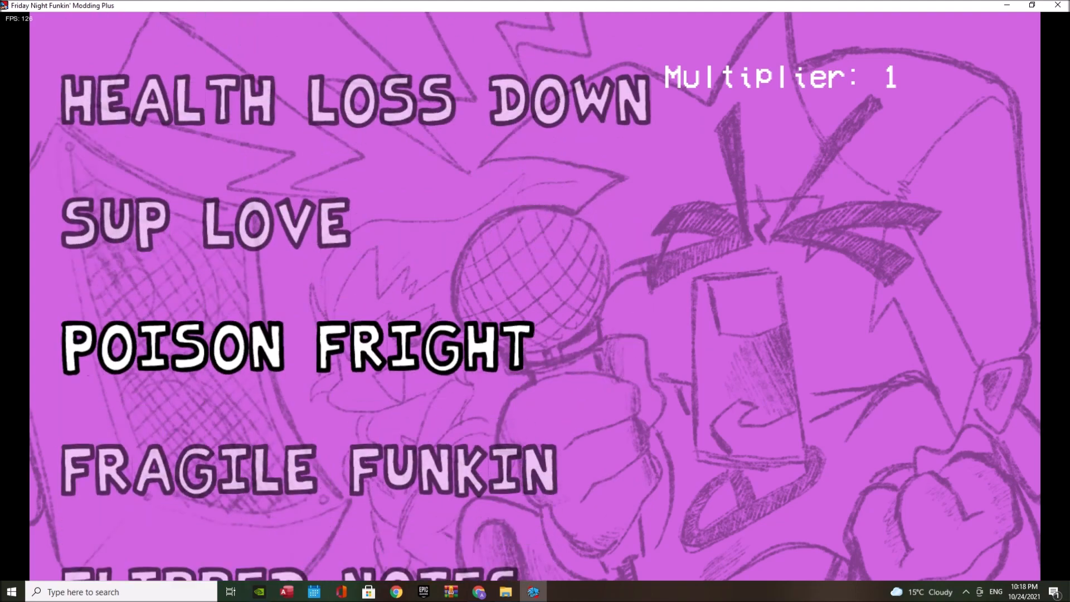
pyautogui.scroll(-3)
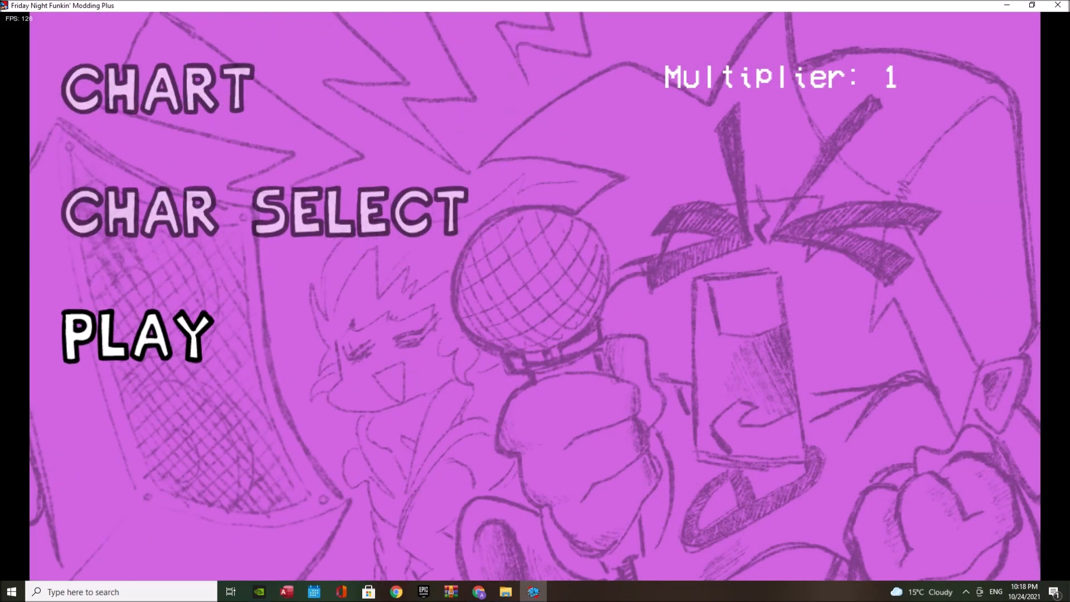
pyautogui.click(137, 334)
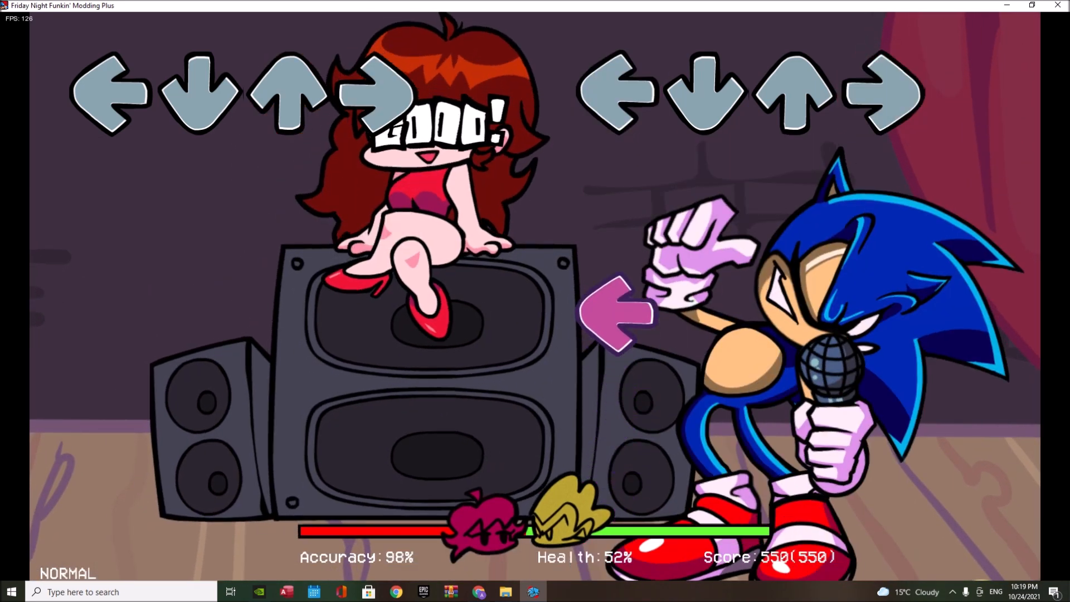
pyautogui.press('up')
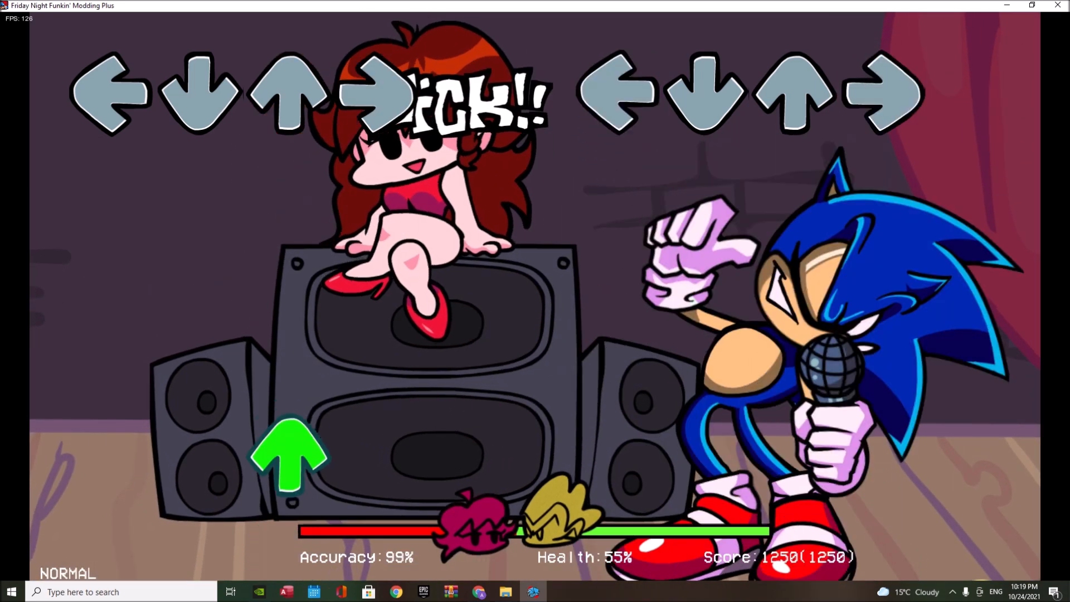